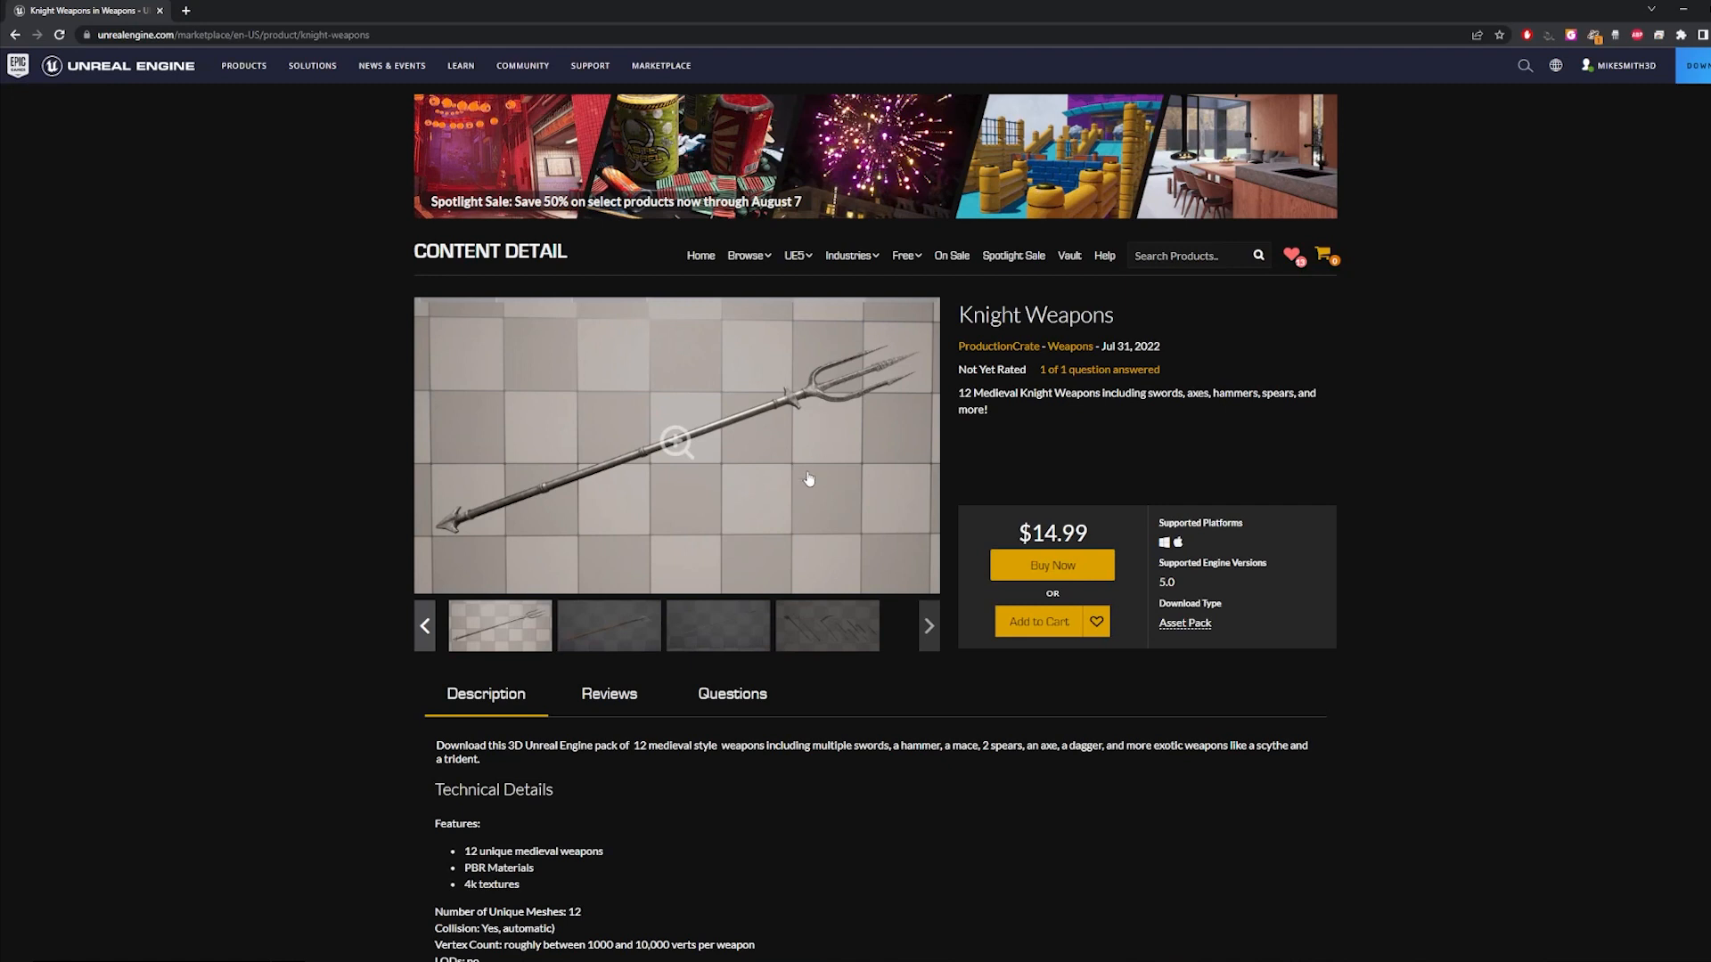
In File Explorer, open Craters_Swords > Content to reach the PCrate_KnightWeapons folder.
click(608, 625)
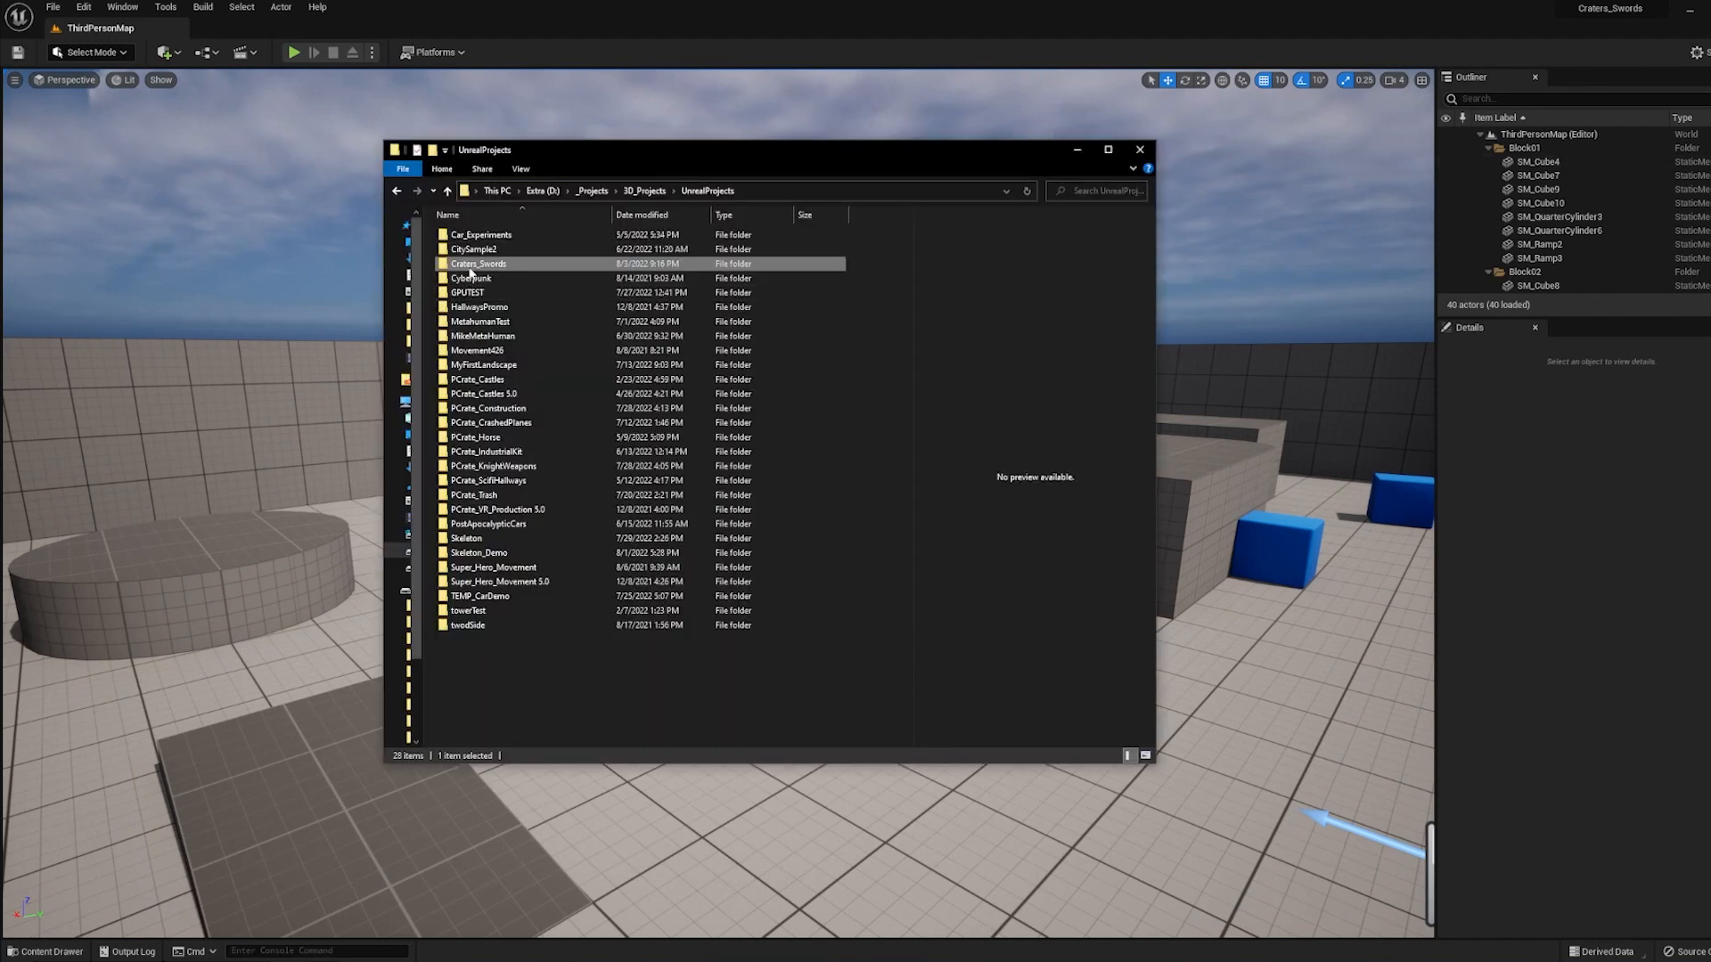
double_click(477, 263)
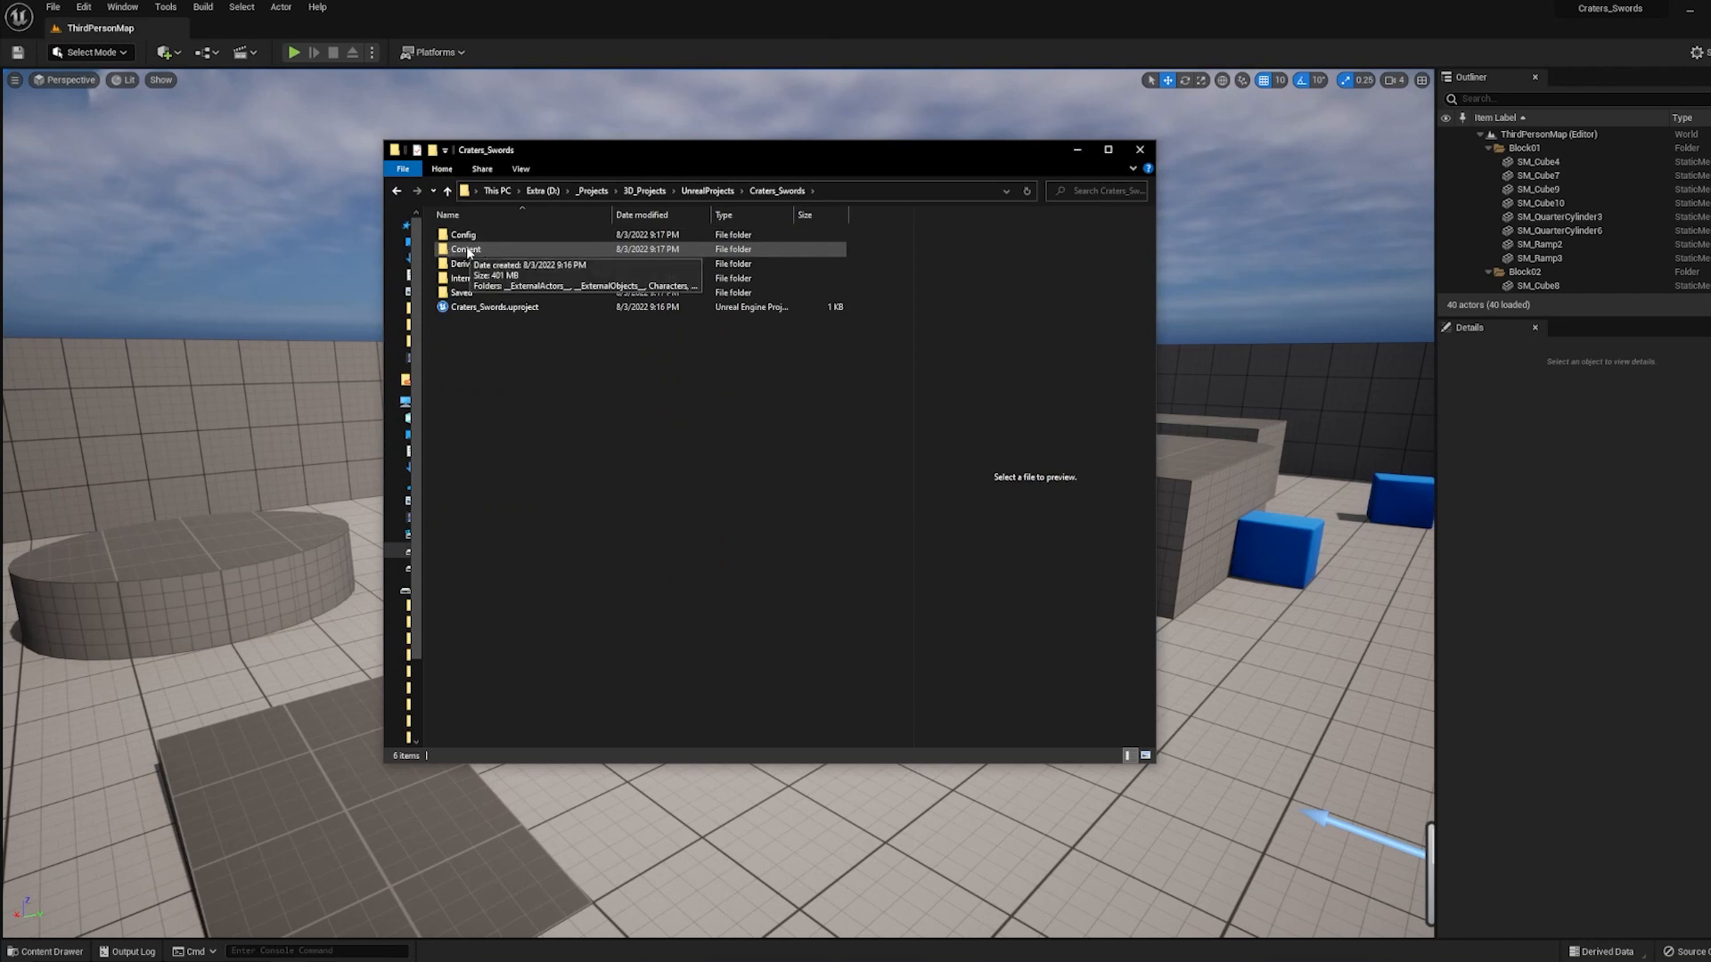
double_click(464, 249)
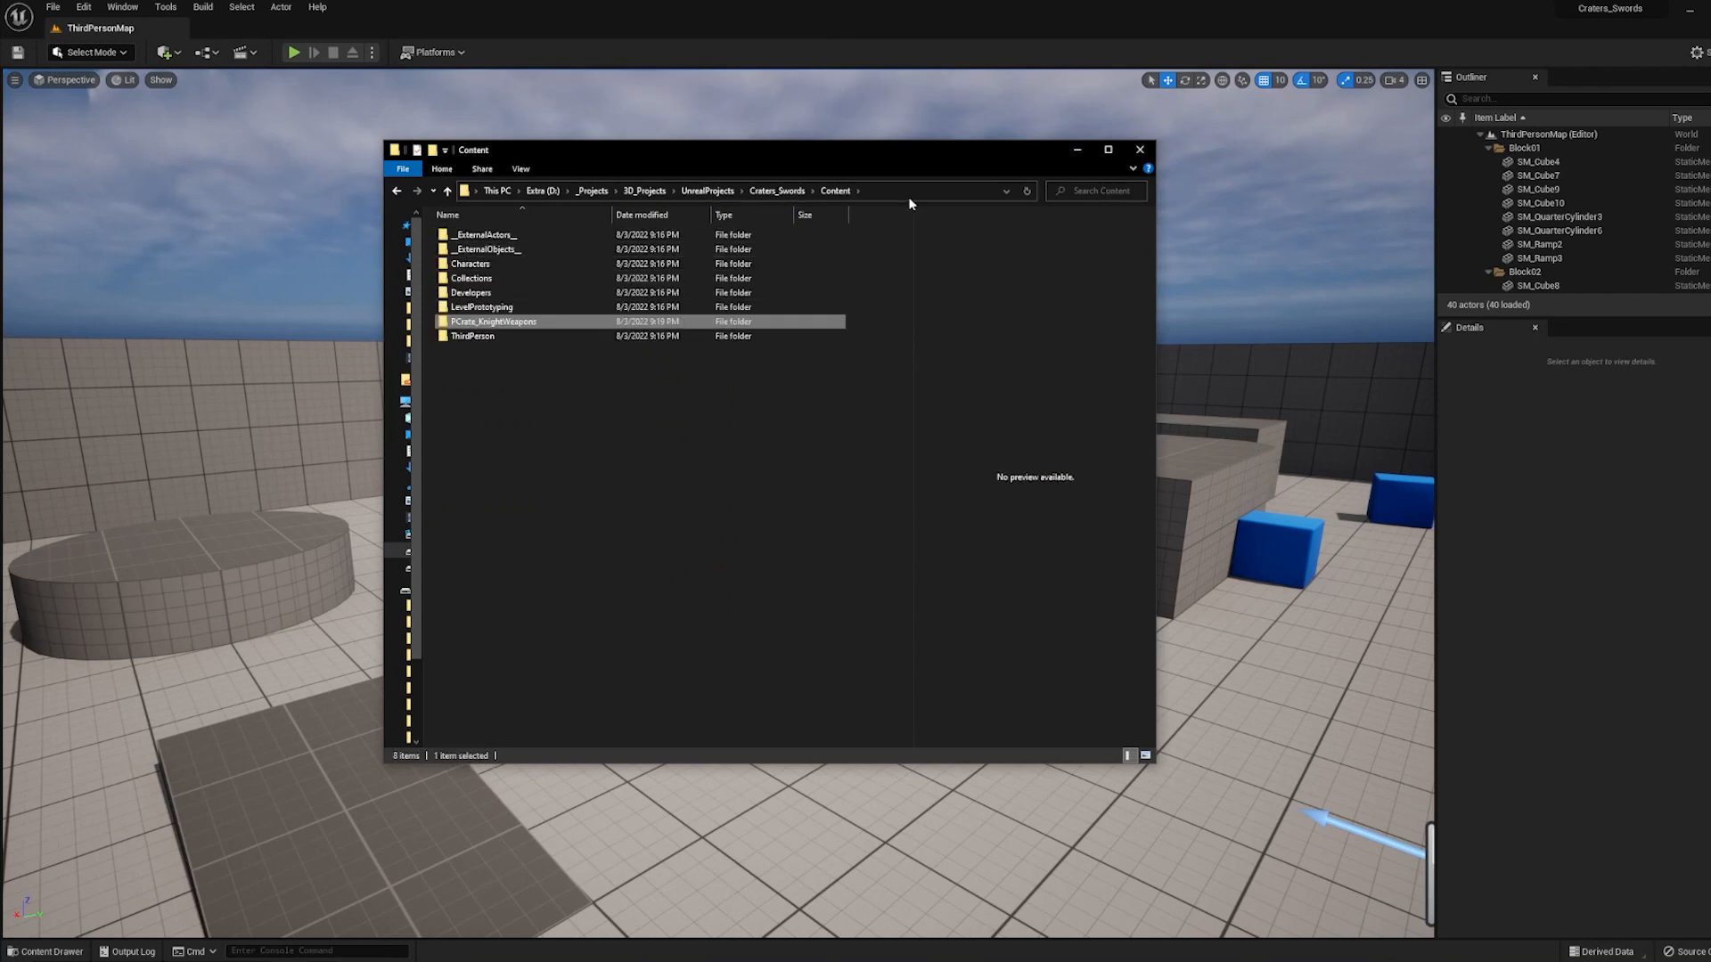
mouse_move(492, 321)
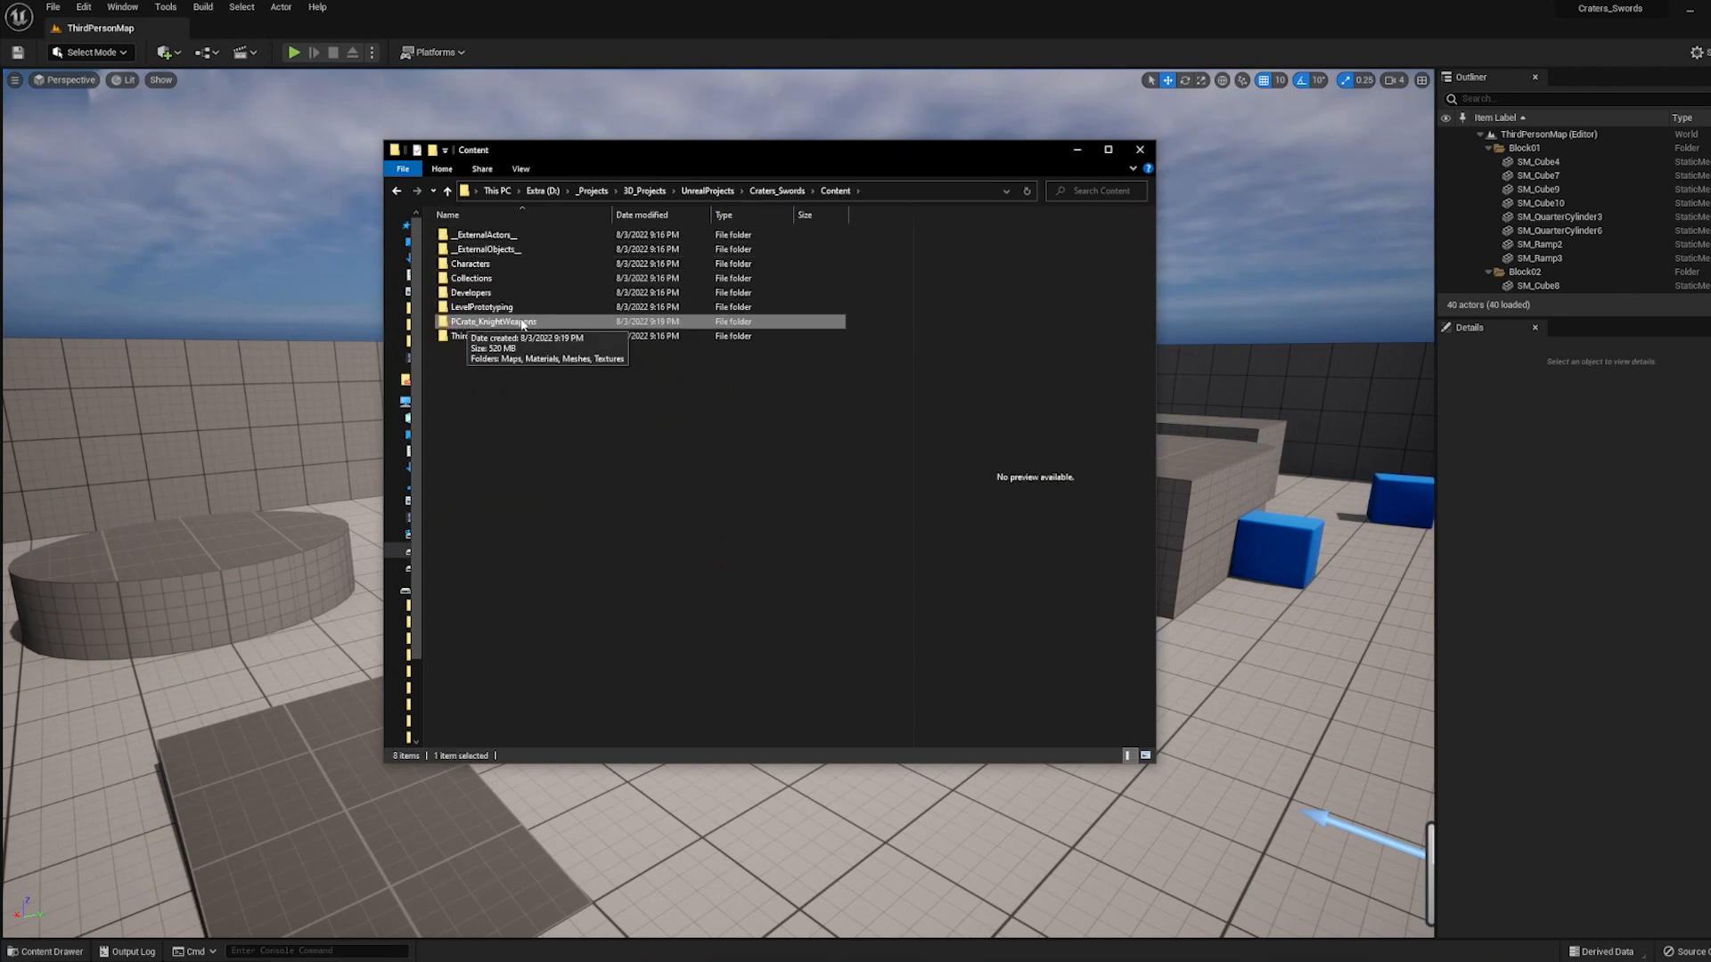
mouse_move(892, 469)
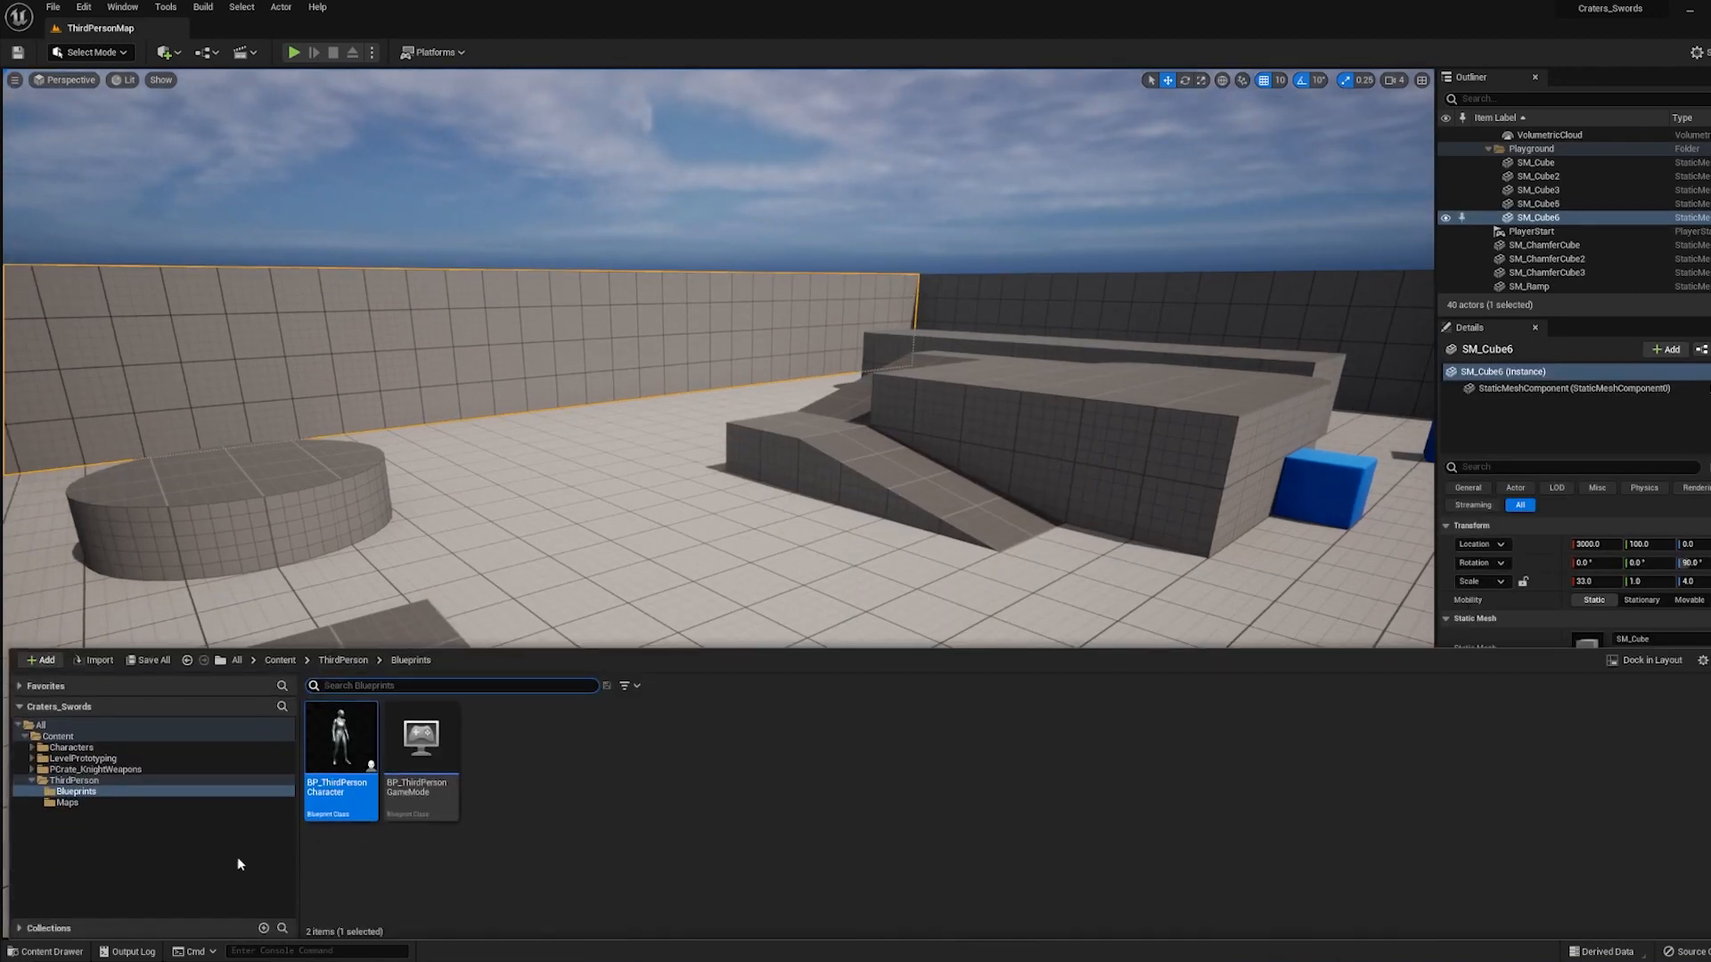
Open the PCrate_KnightWeapons folder in the Content Browser.
click(88, 769)
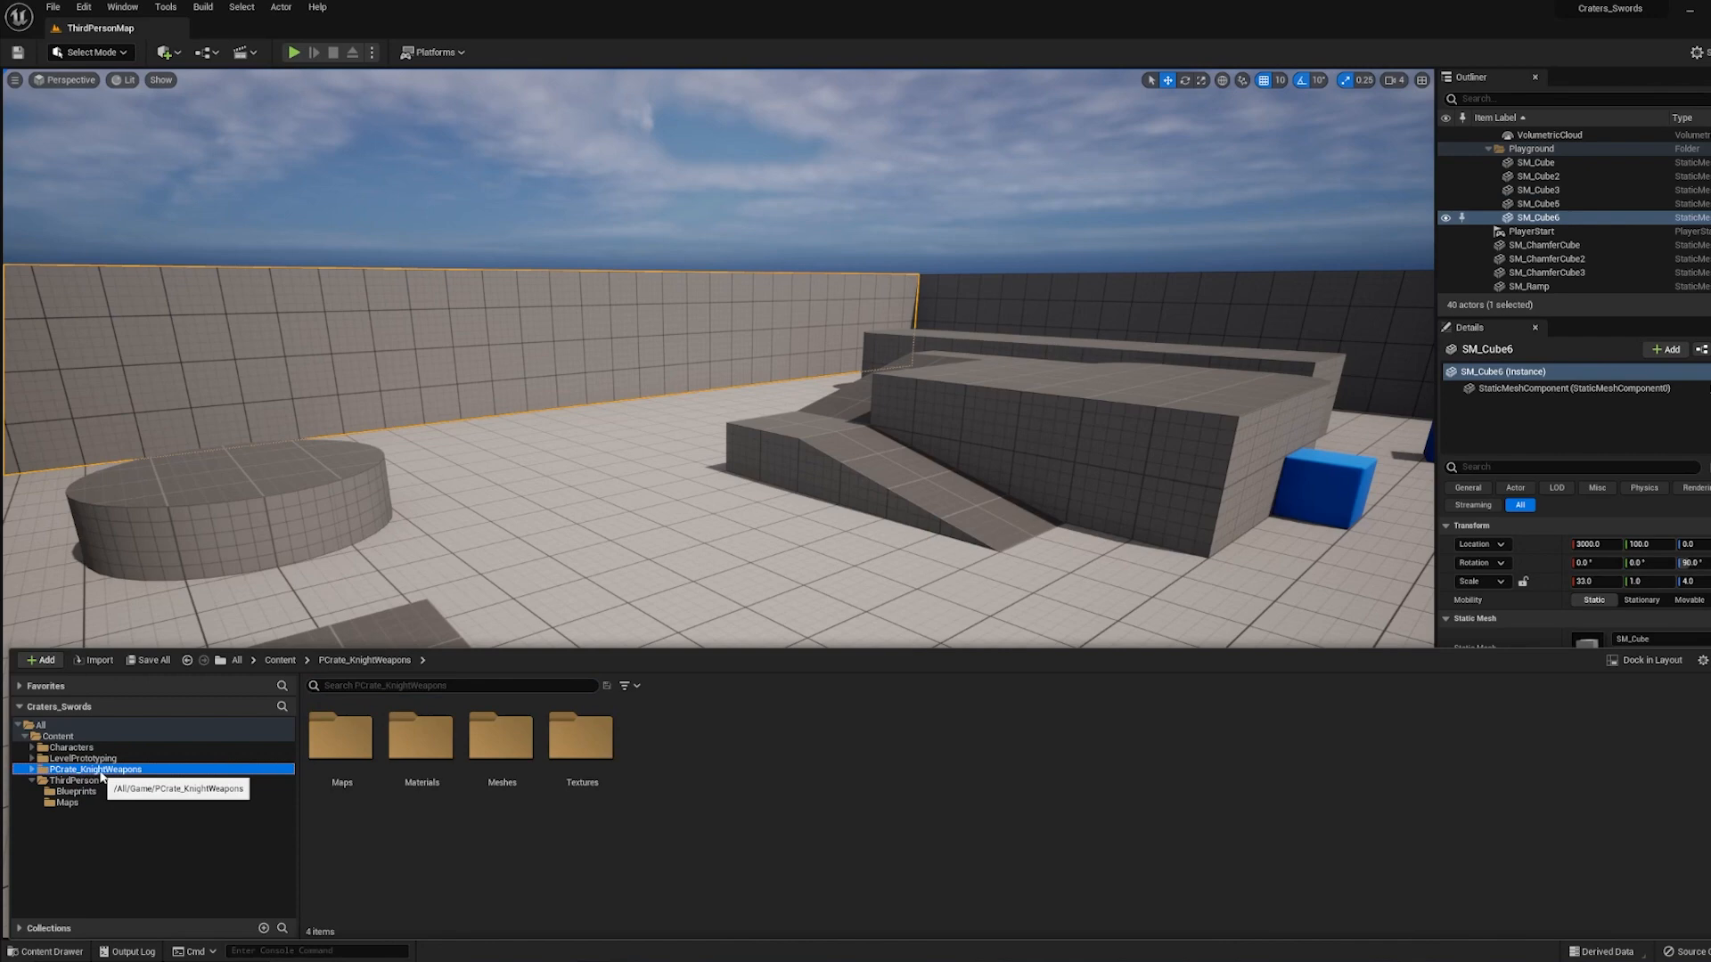
mouse_move(502, 758)
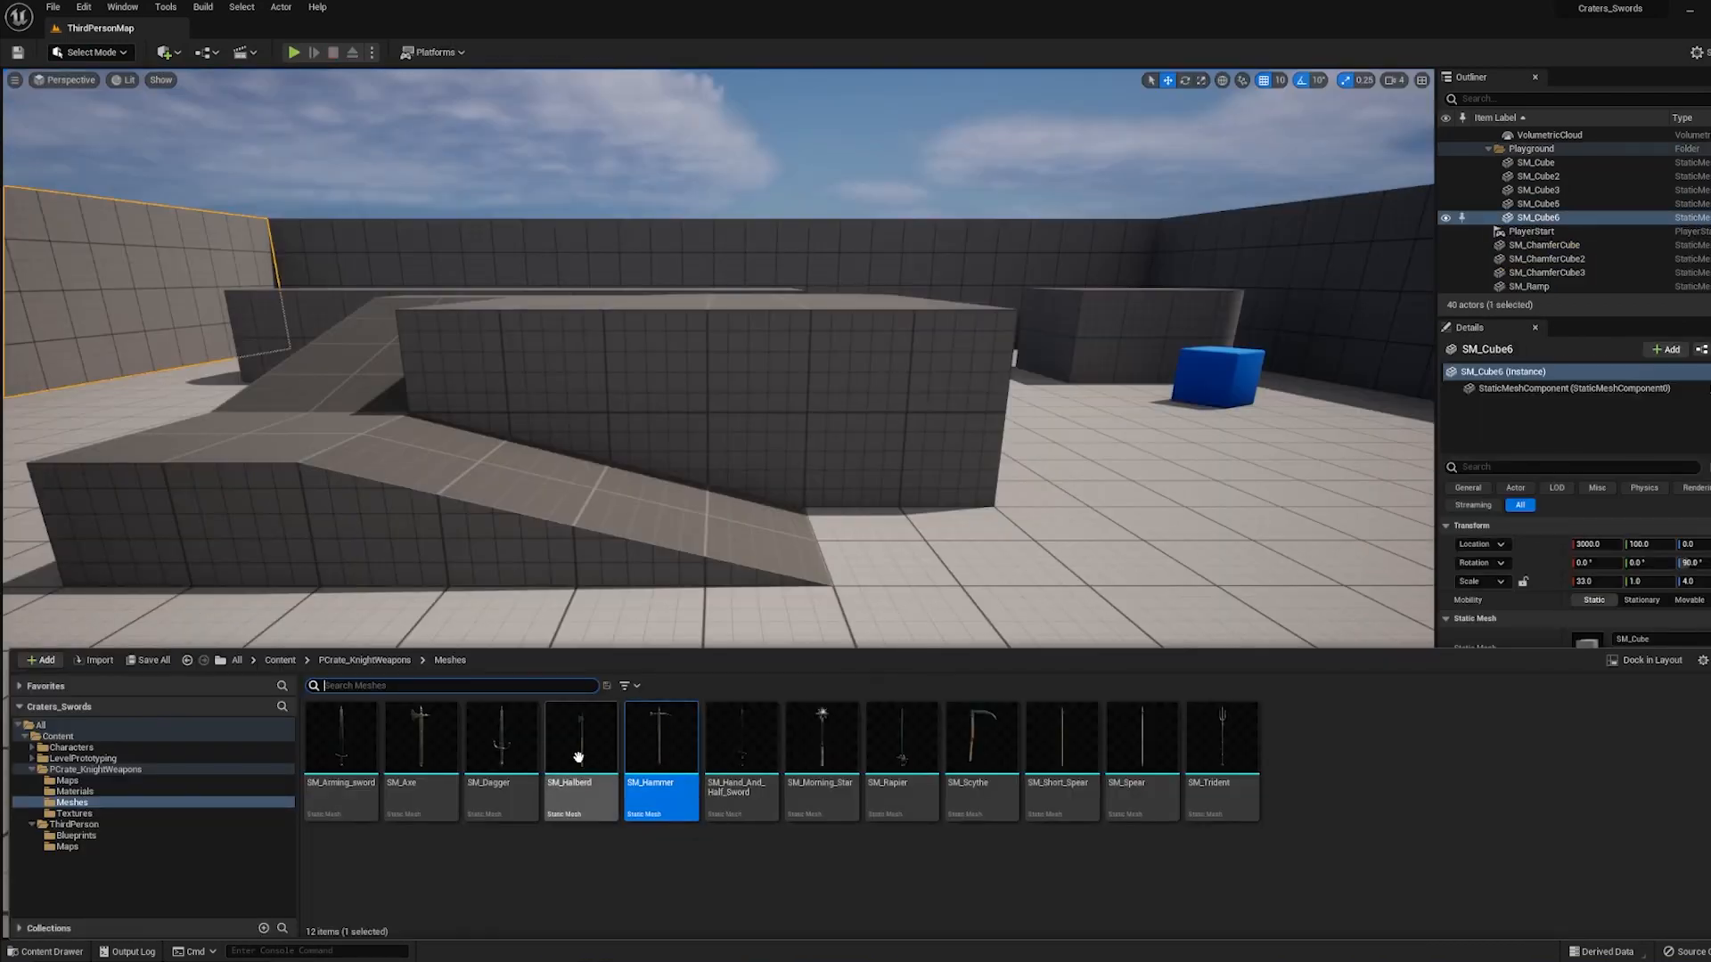
mouse_move(61, 846)
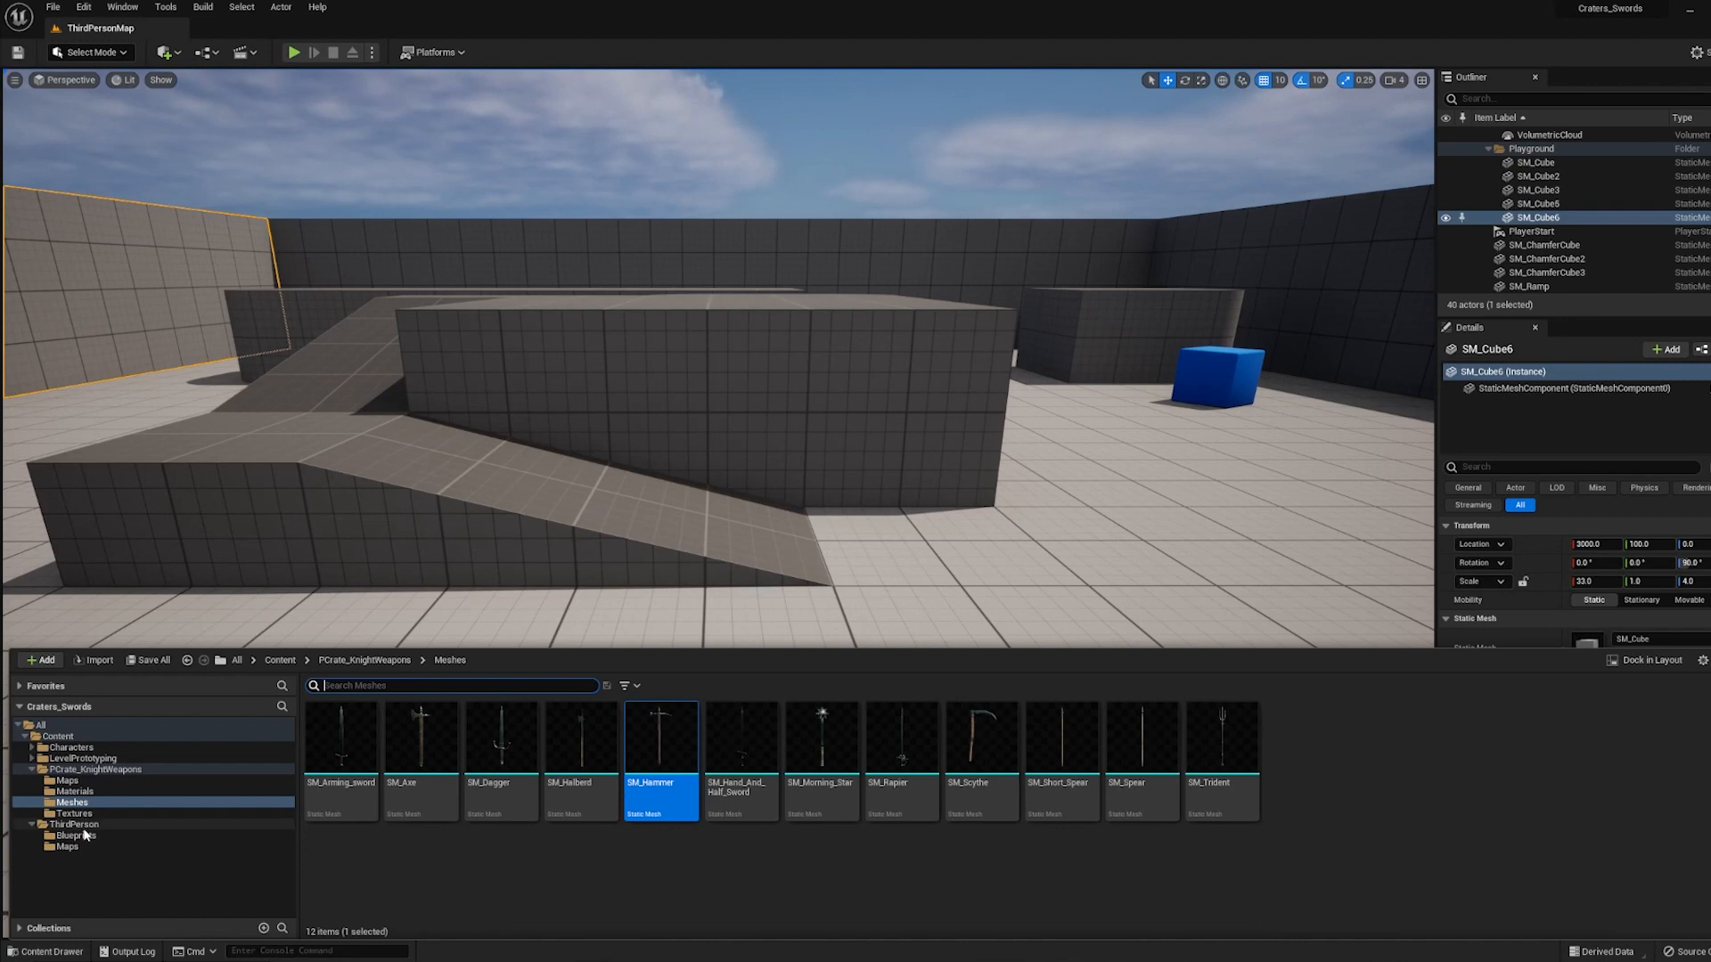
Browse Characters > Mannequins and open SKM_Quinn_Simple in the mesh editor.
click(70, 747)
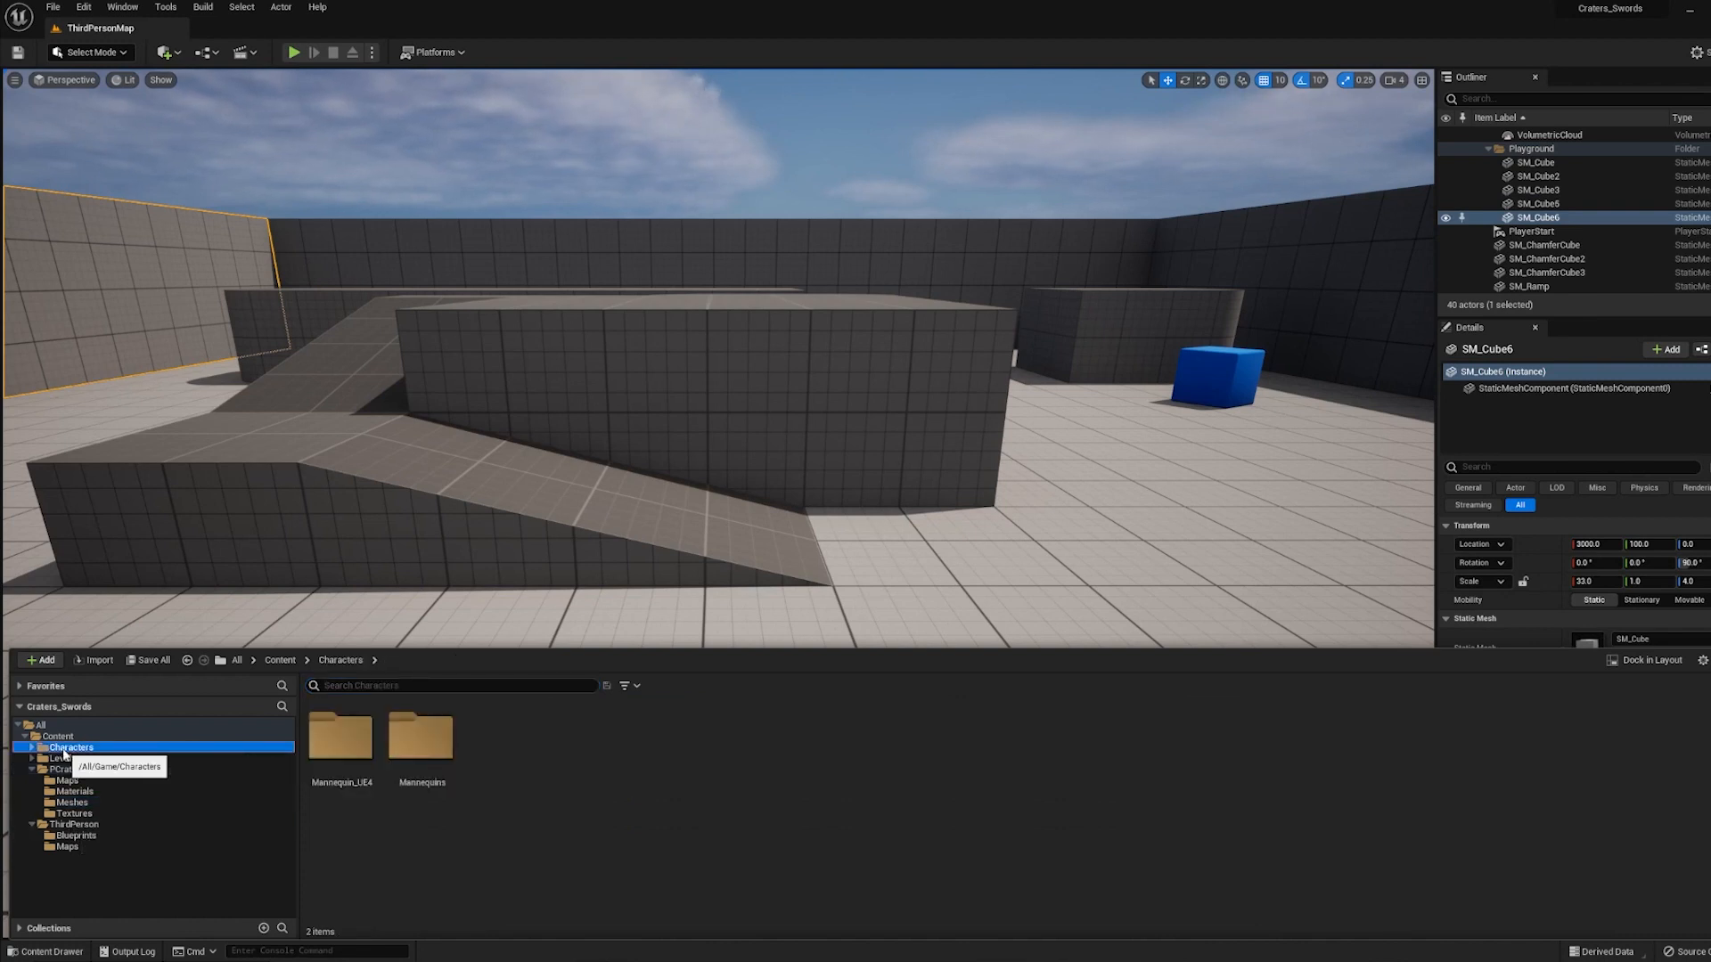
double_click(422, 736)
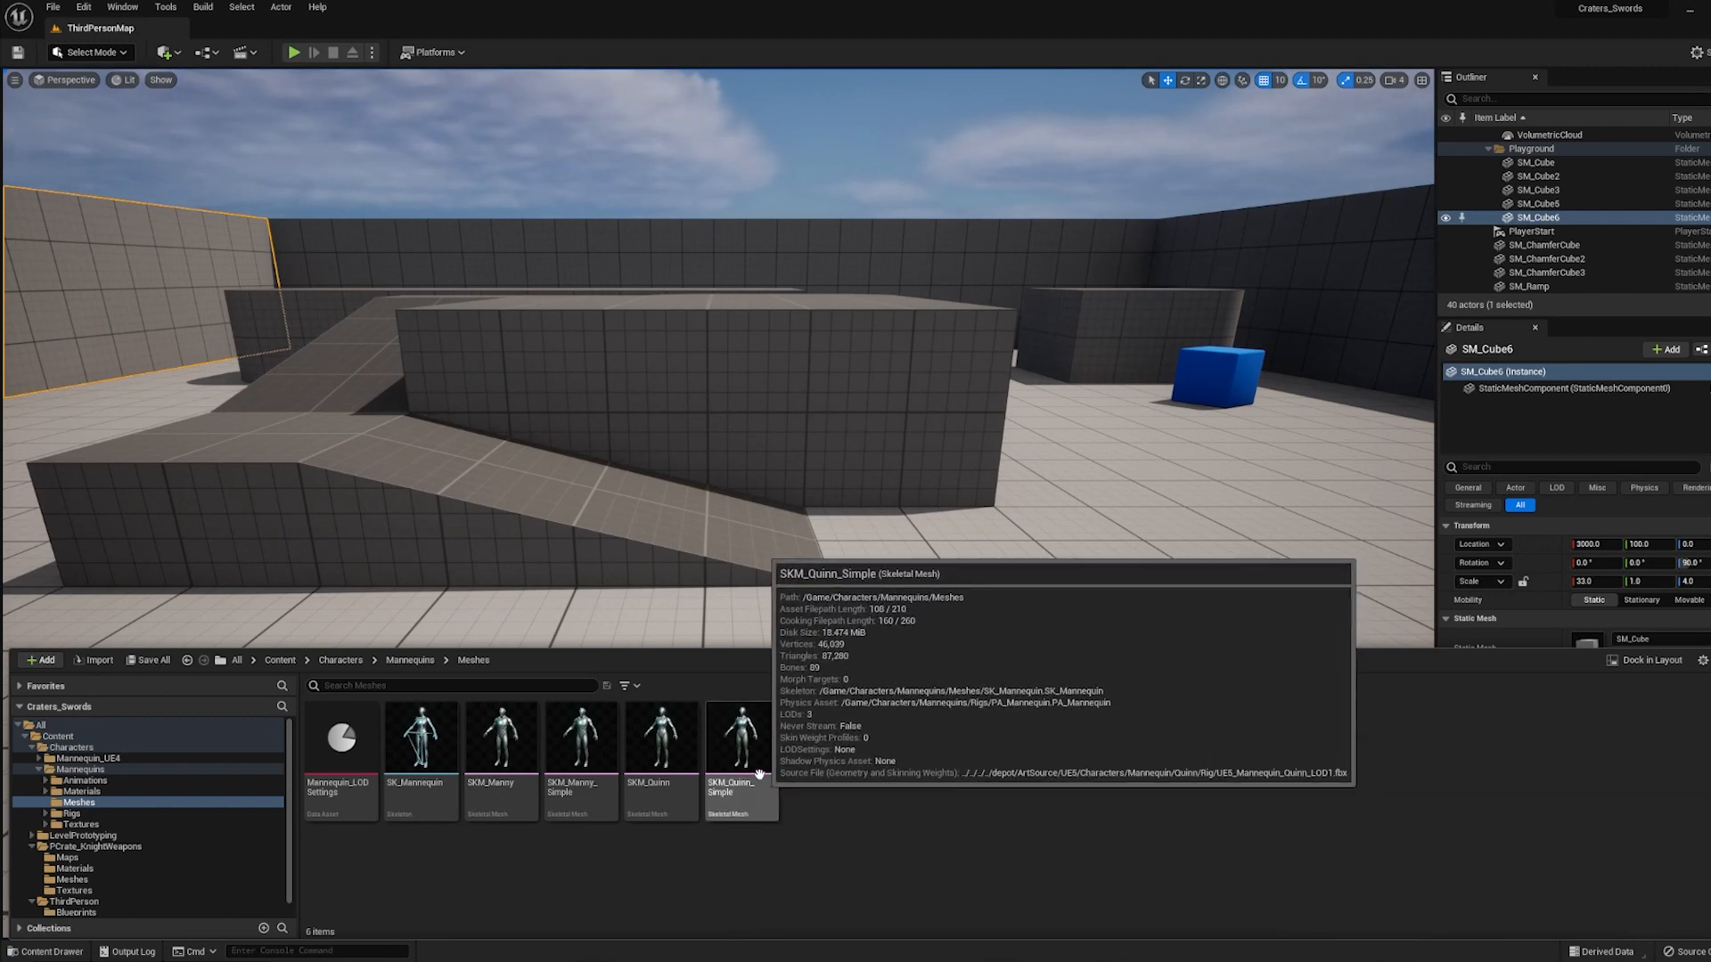
click(740, 746)
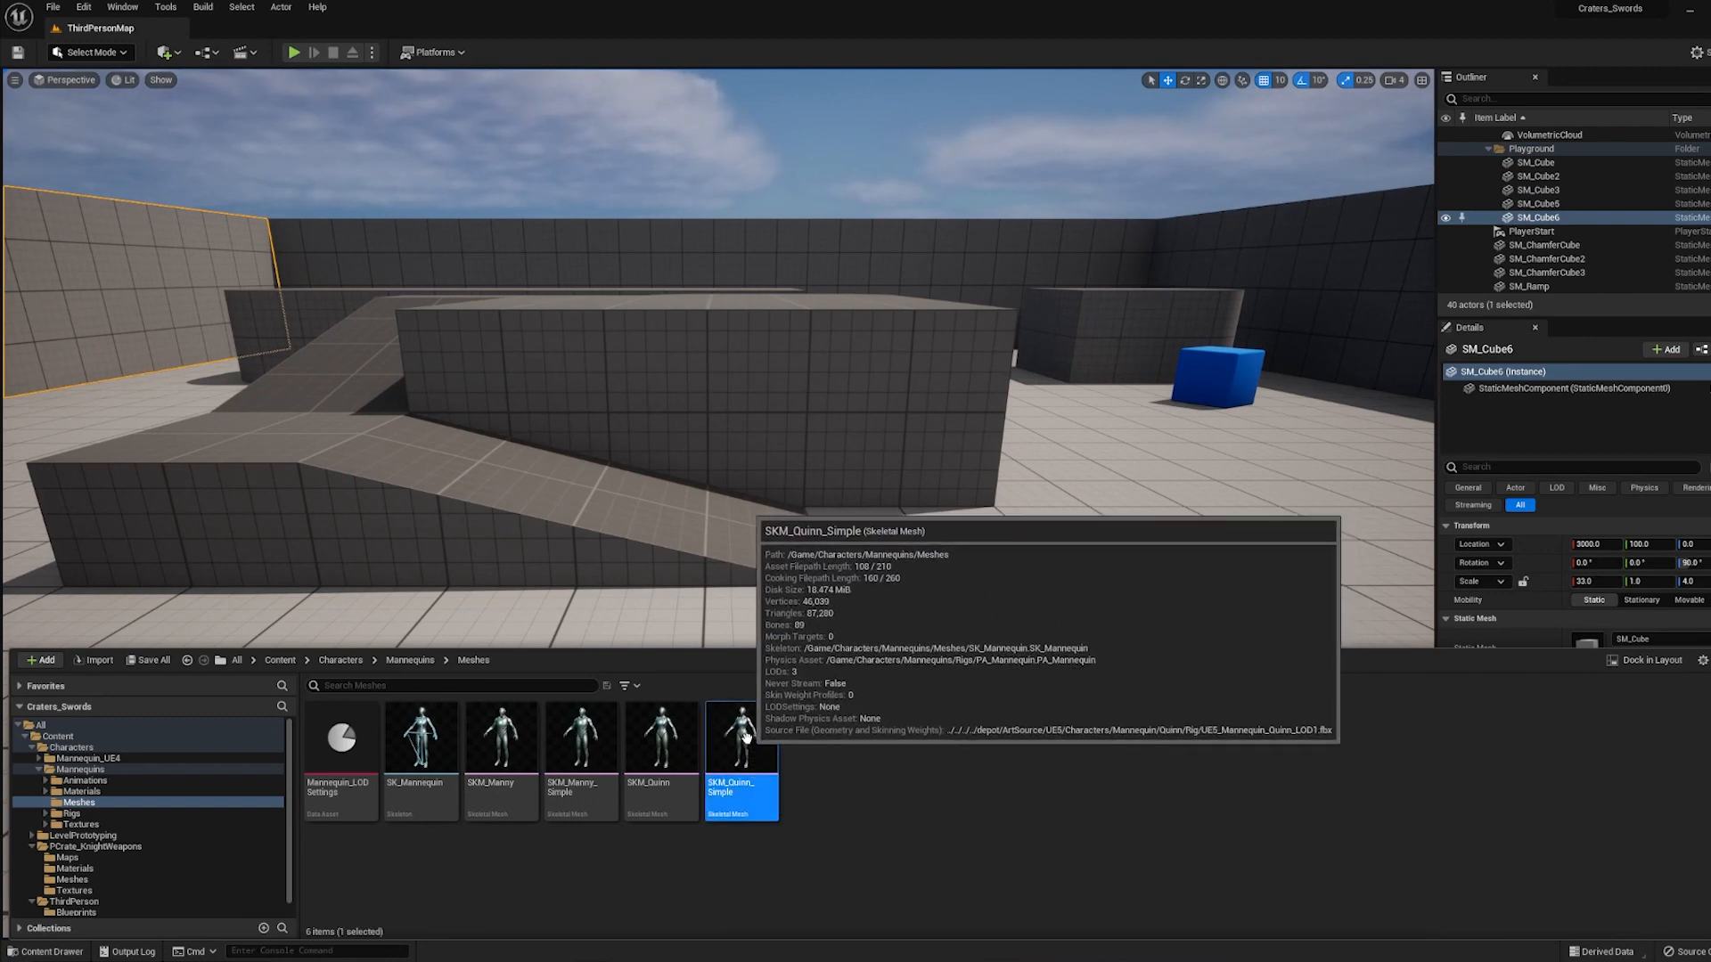
double_click(742, 749)
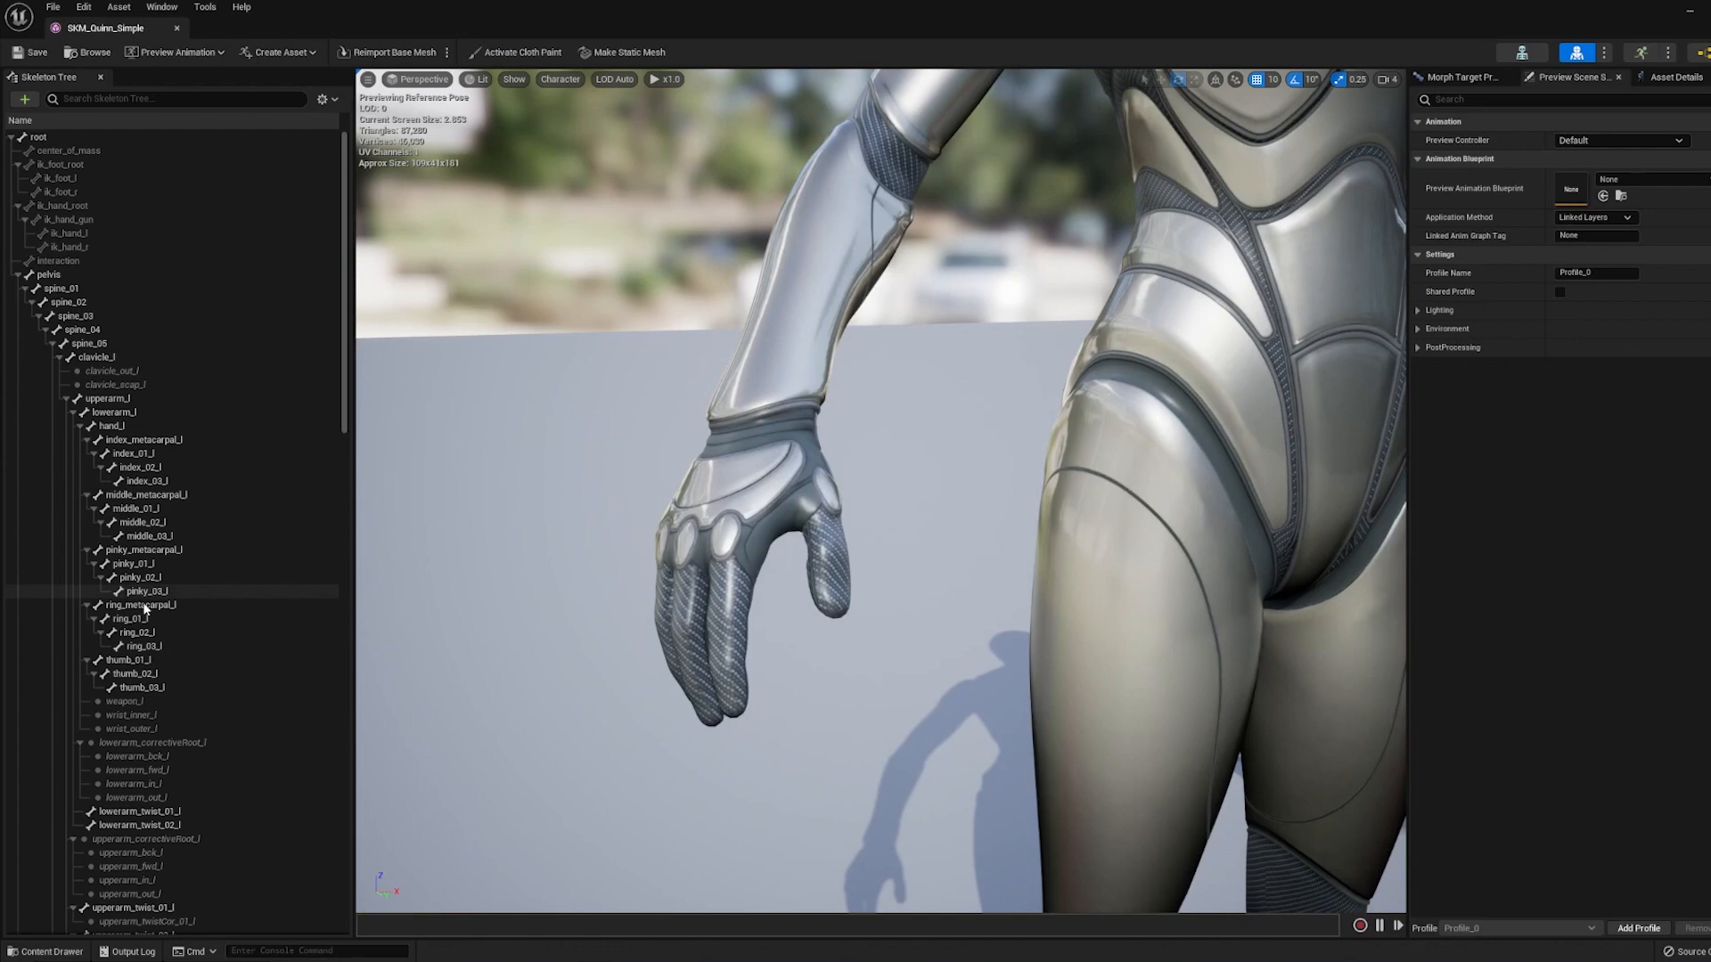
Add a socket named WeaponSocket to the mannequin skeleton's hand_r bone.
click(250, 27)
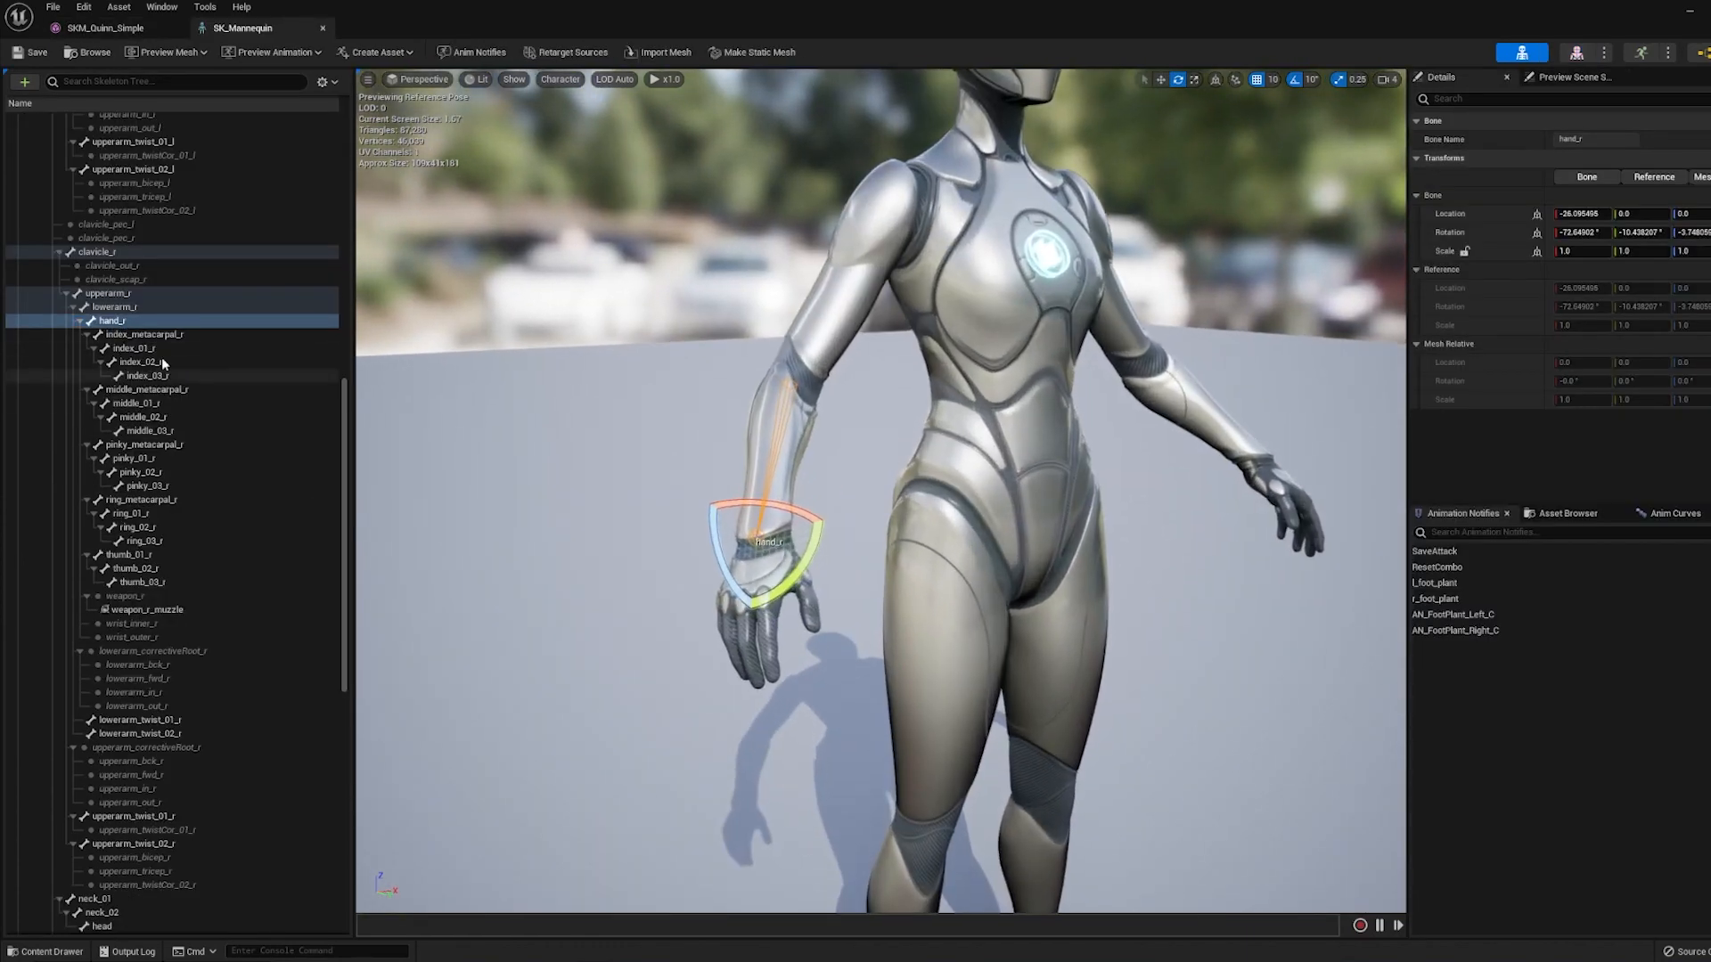
right_click(103, 319)
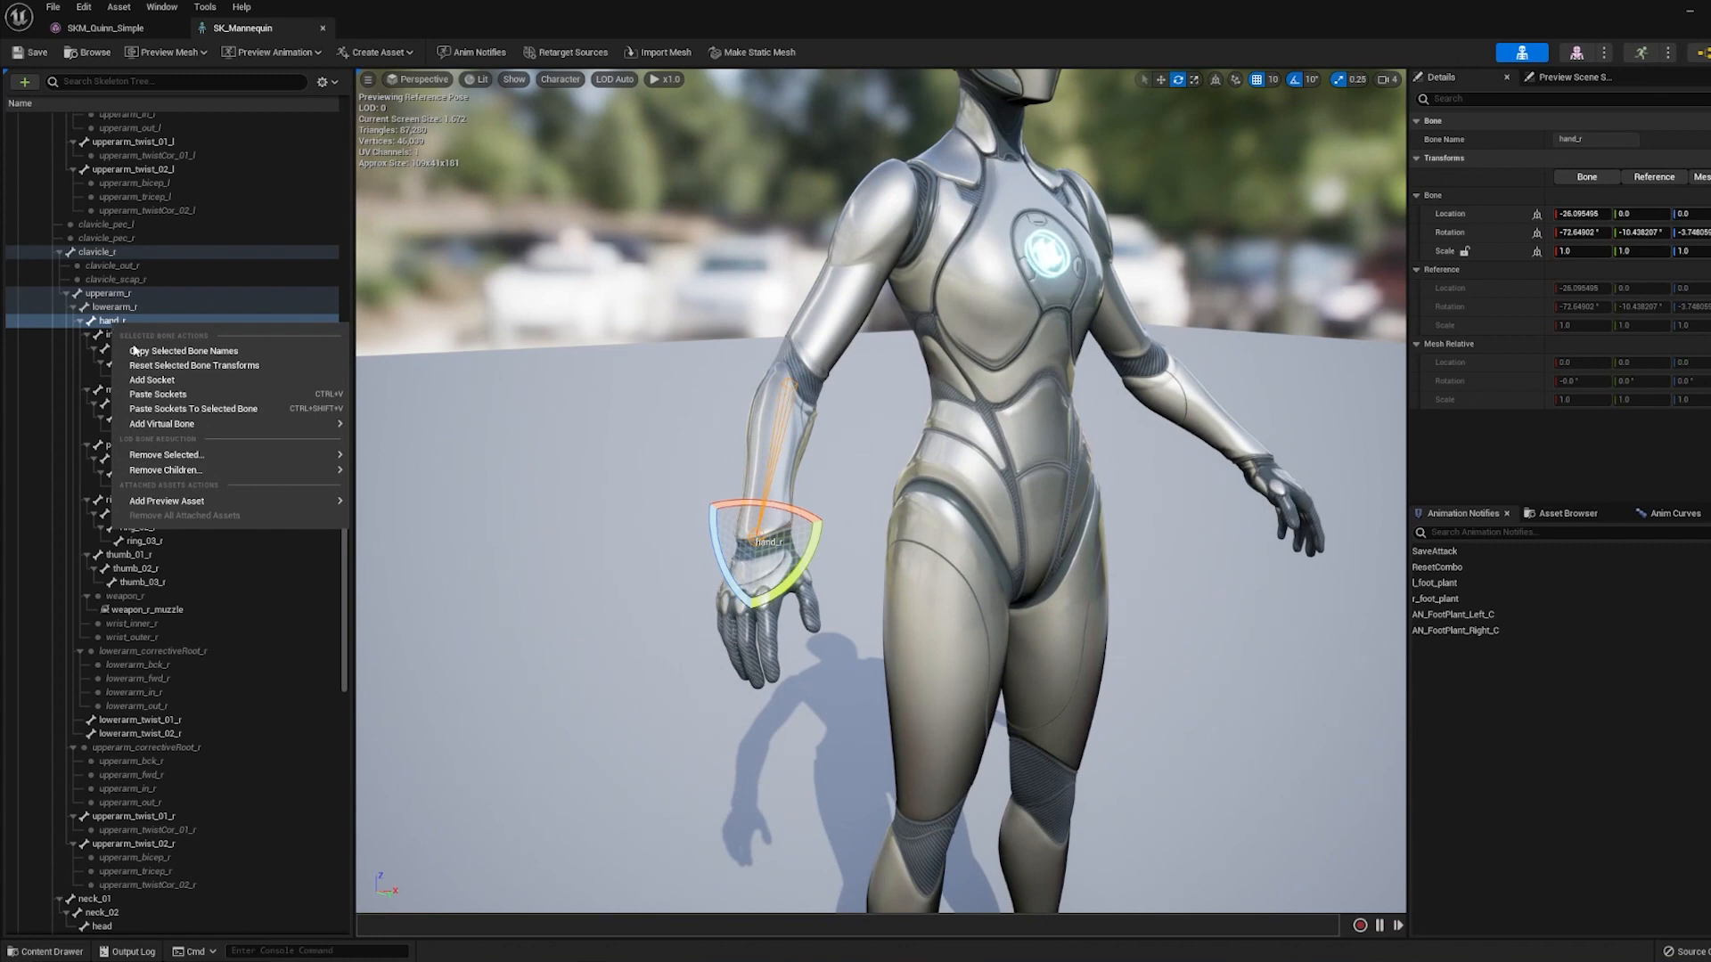
click(153, 379)
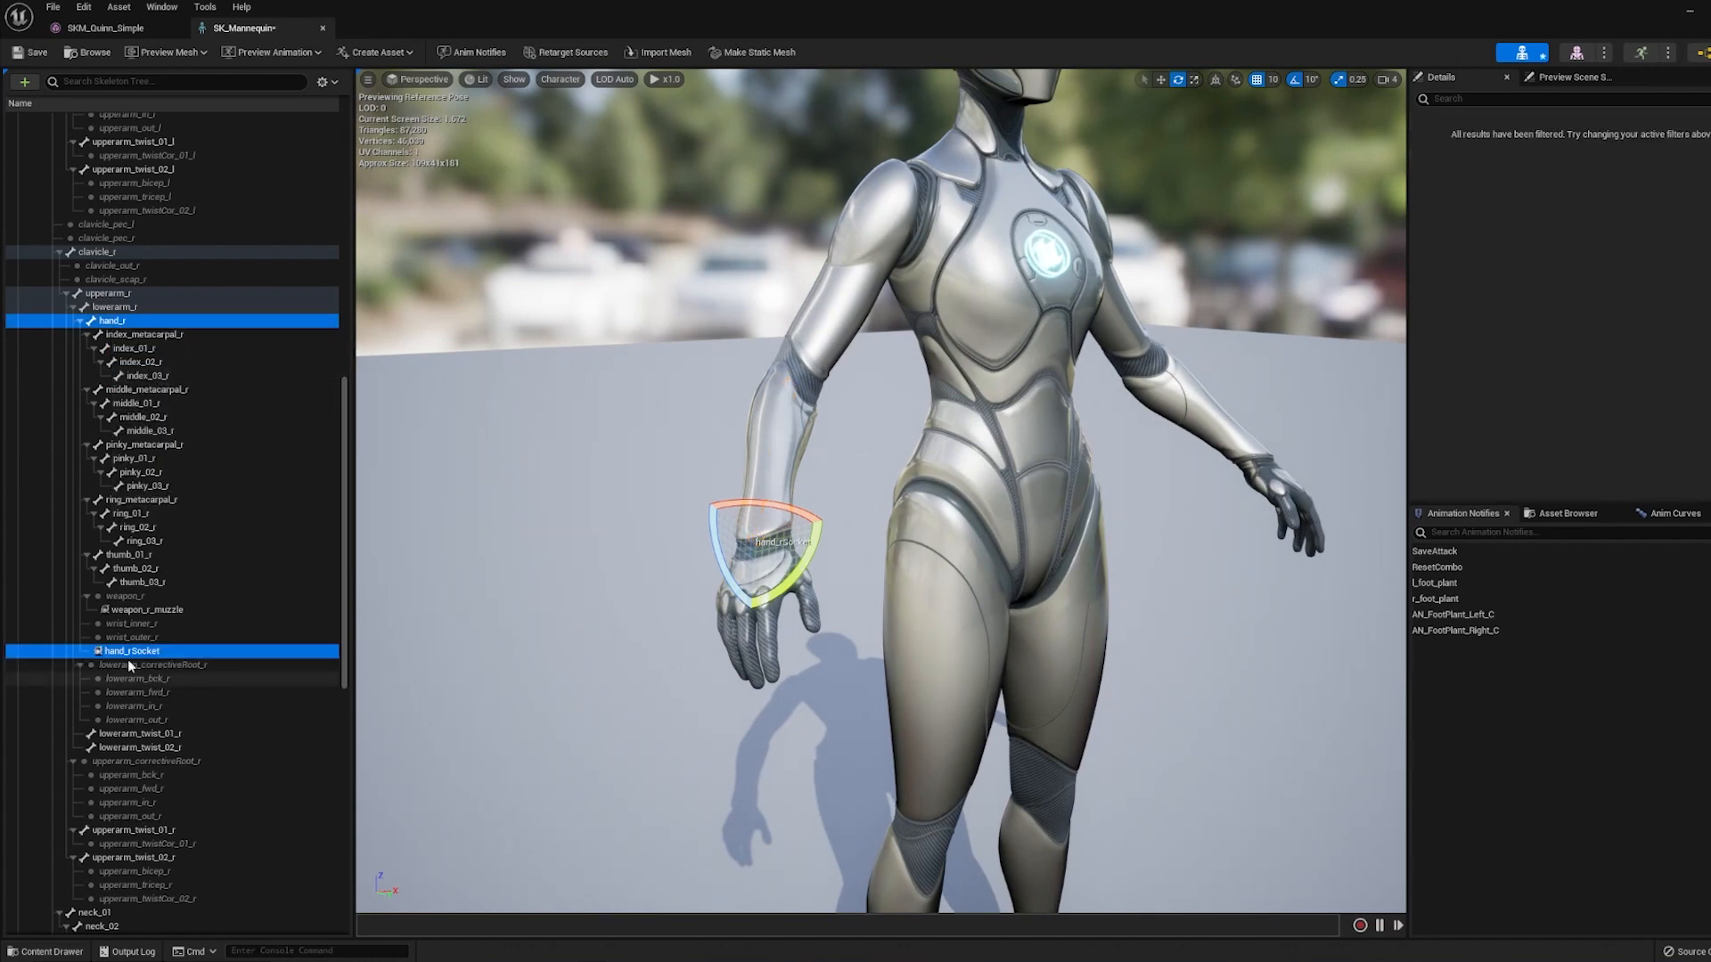
click(112, 650)
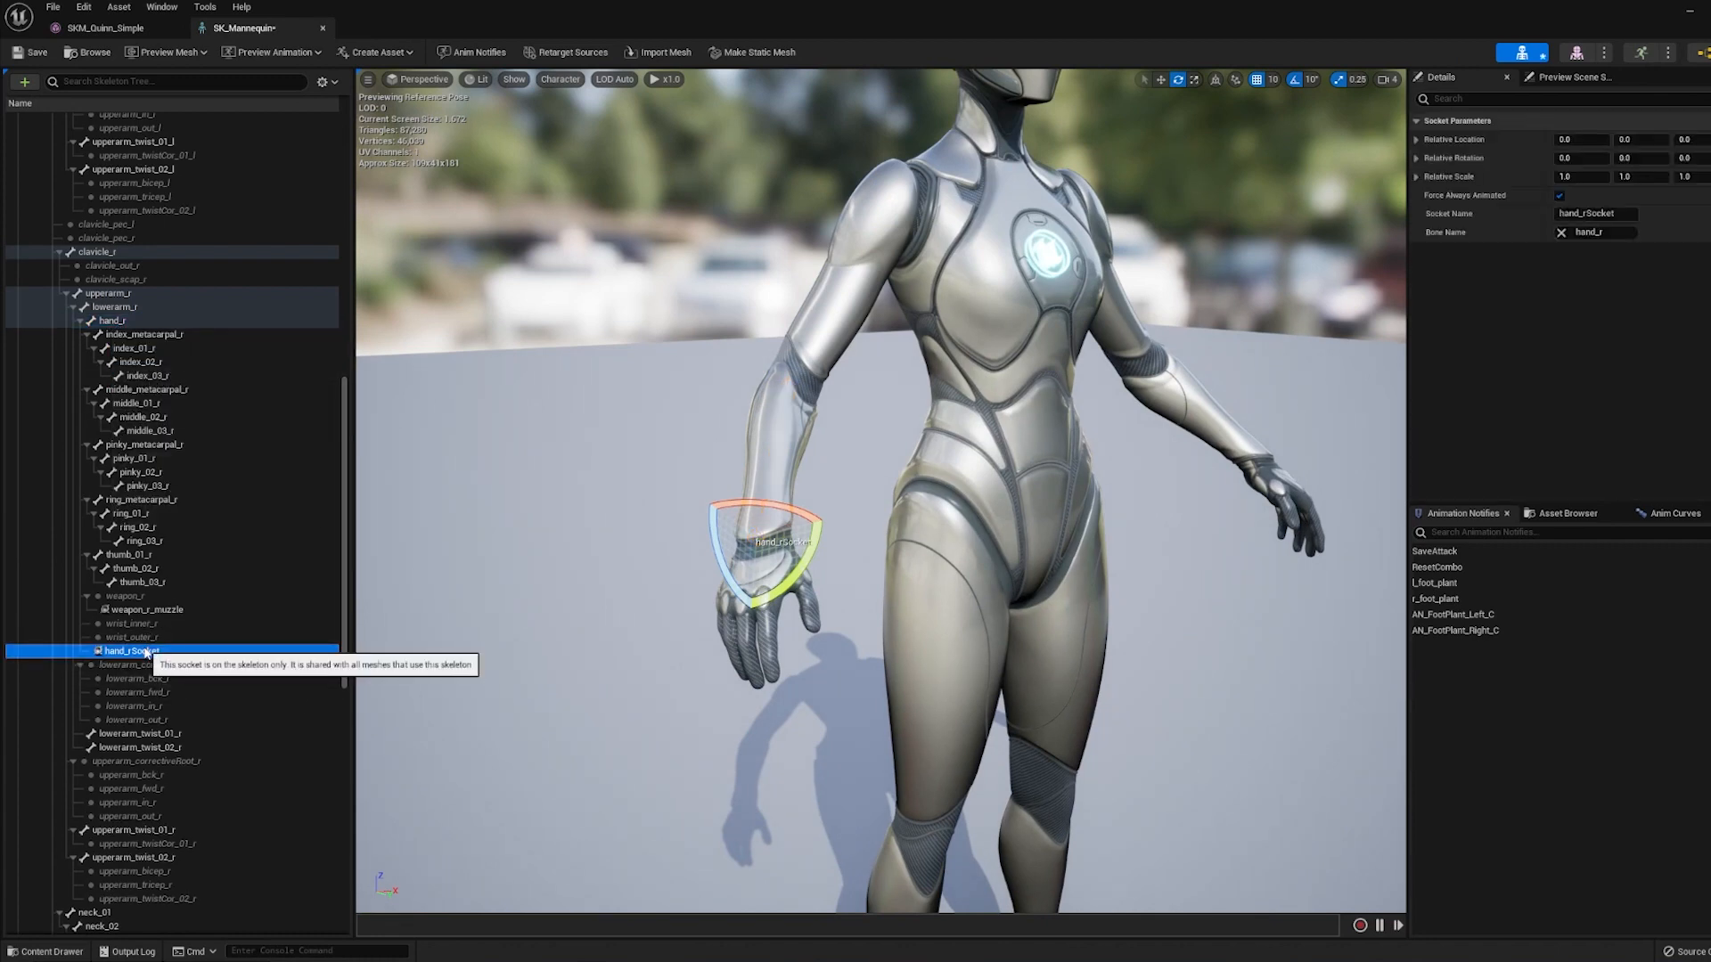
text(WeaponSocket)
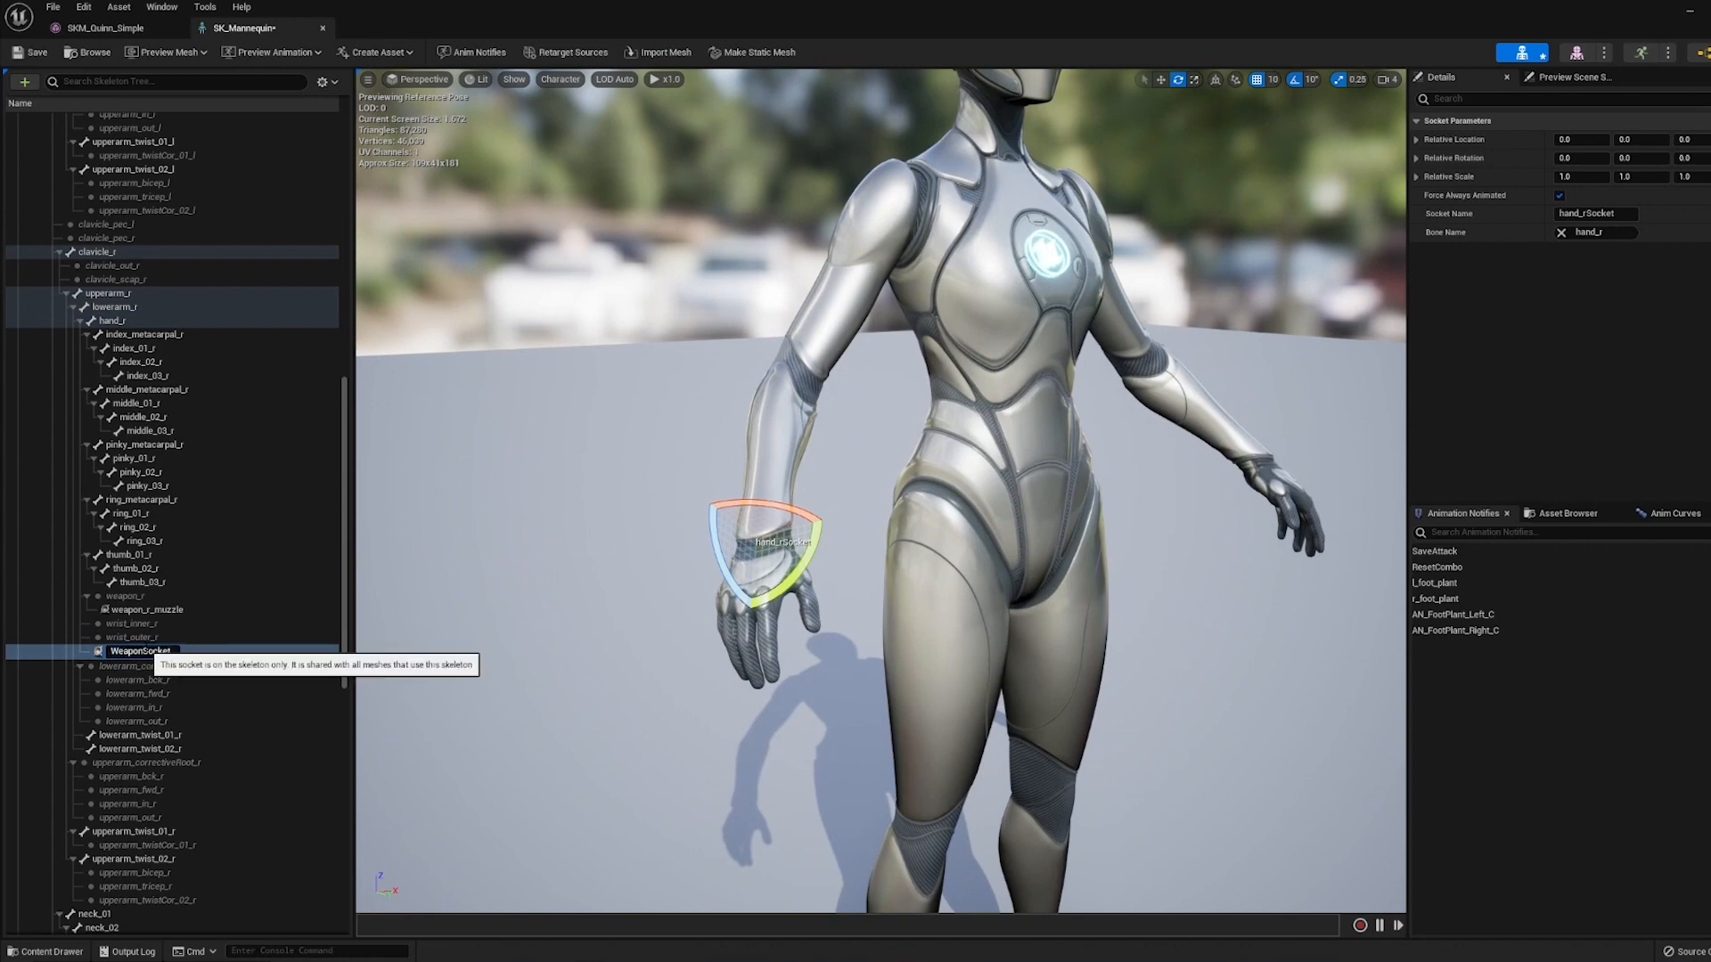
click(139, 650)
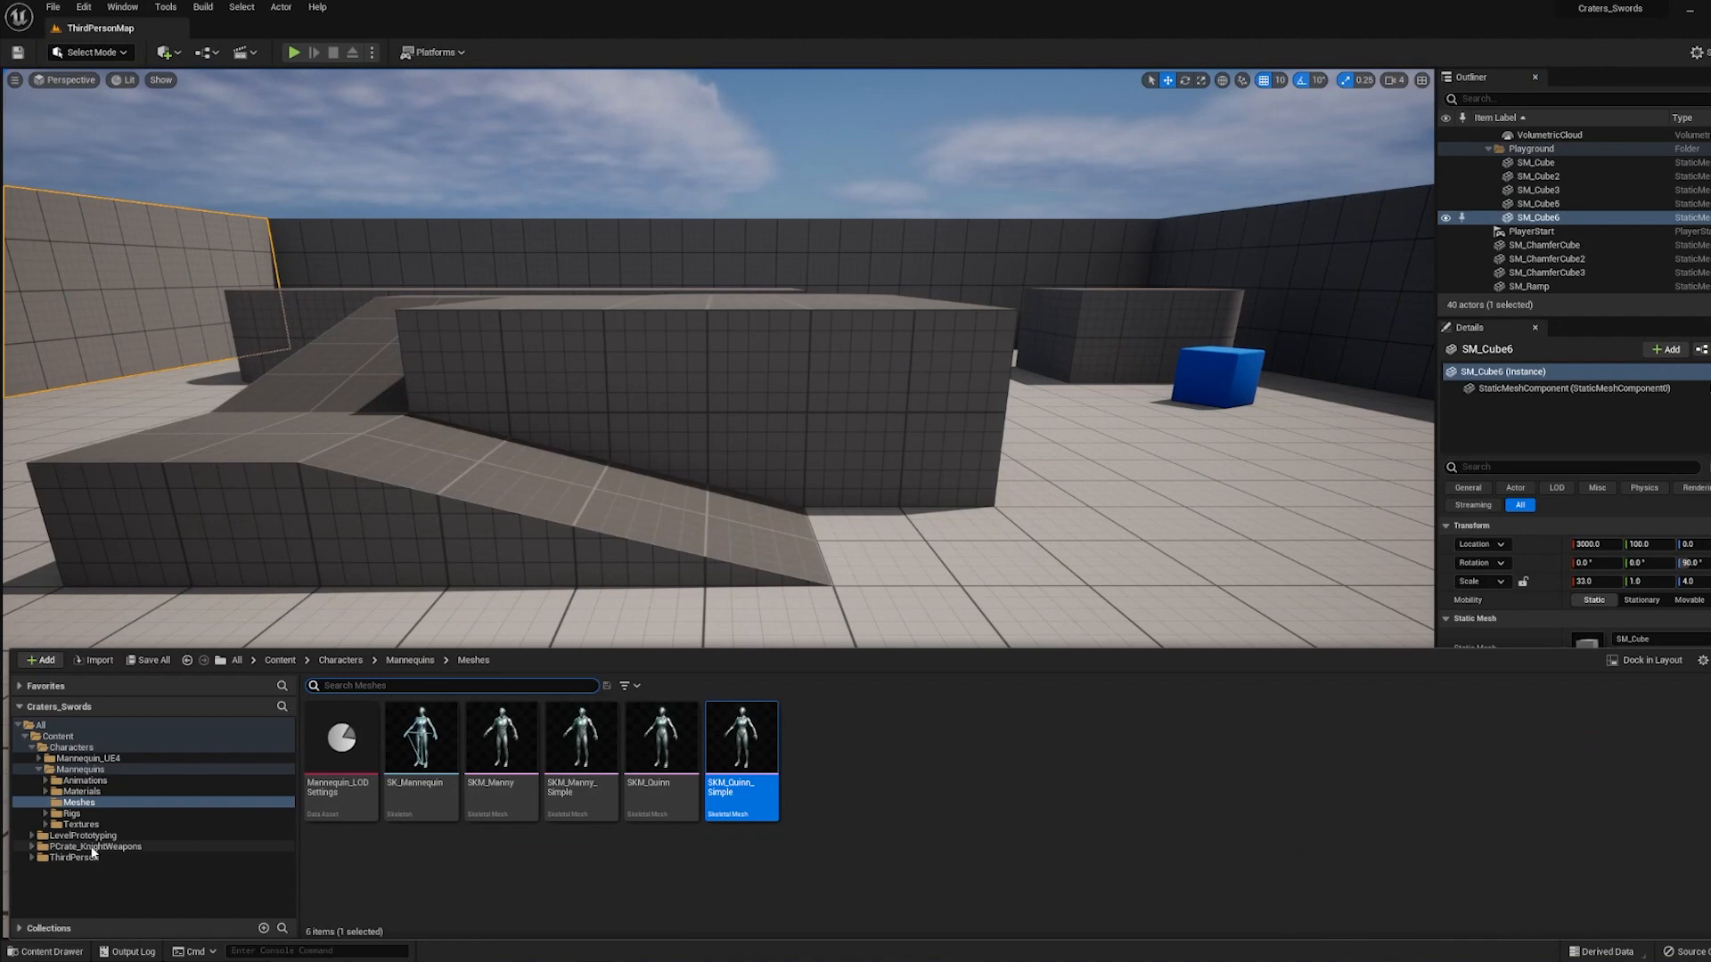
Open BP_ThirdPersonCharacter and add a Static Mesh component in its Viewport.
click(64, 869)
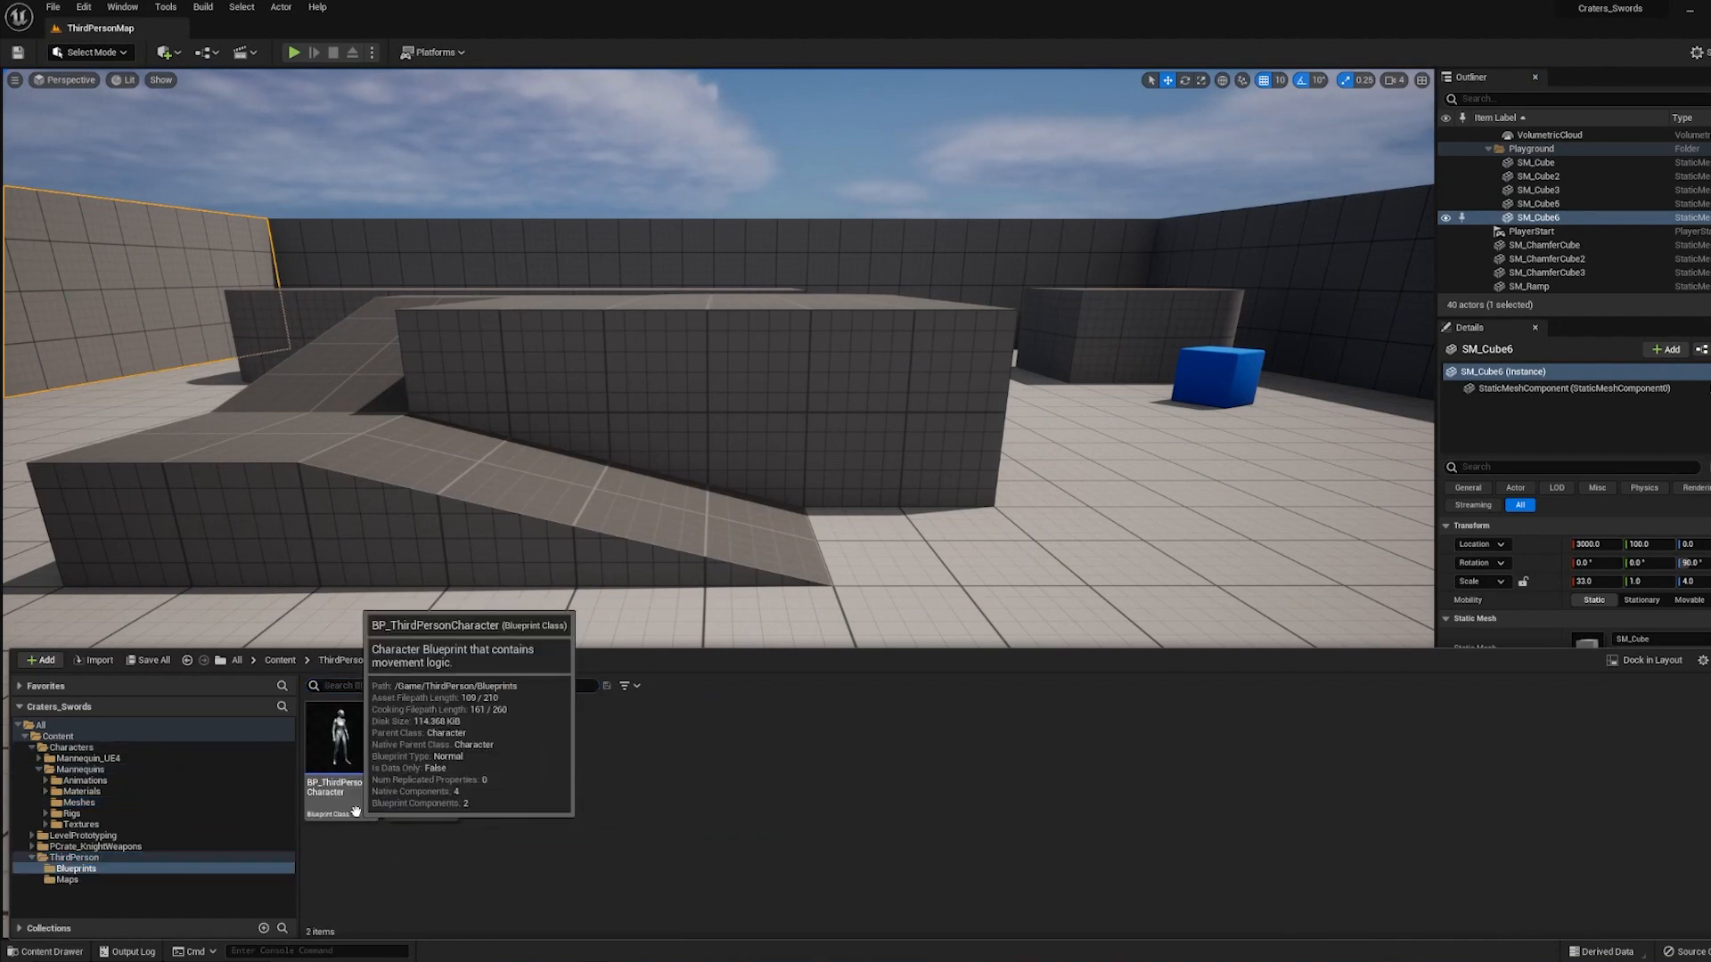
double_click(336, 737)
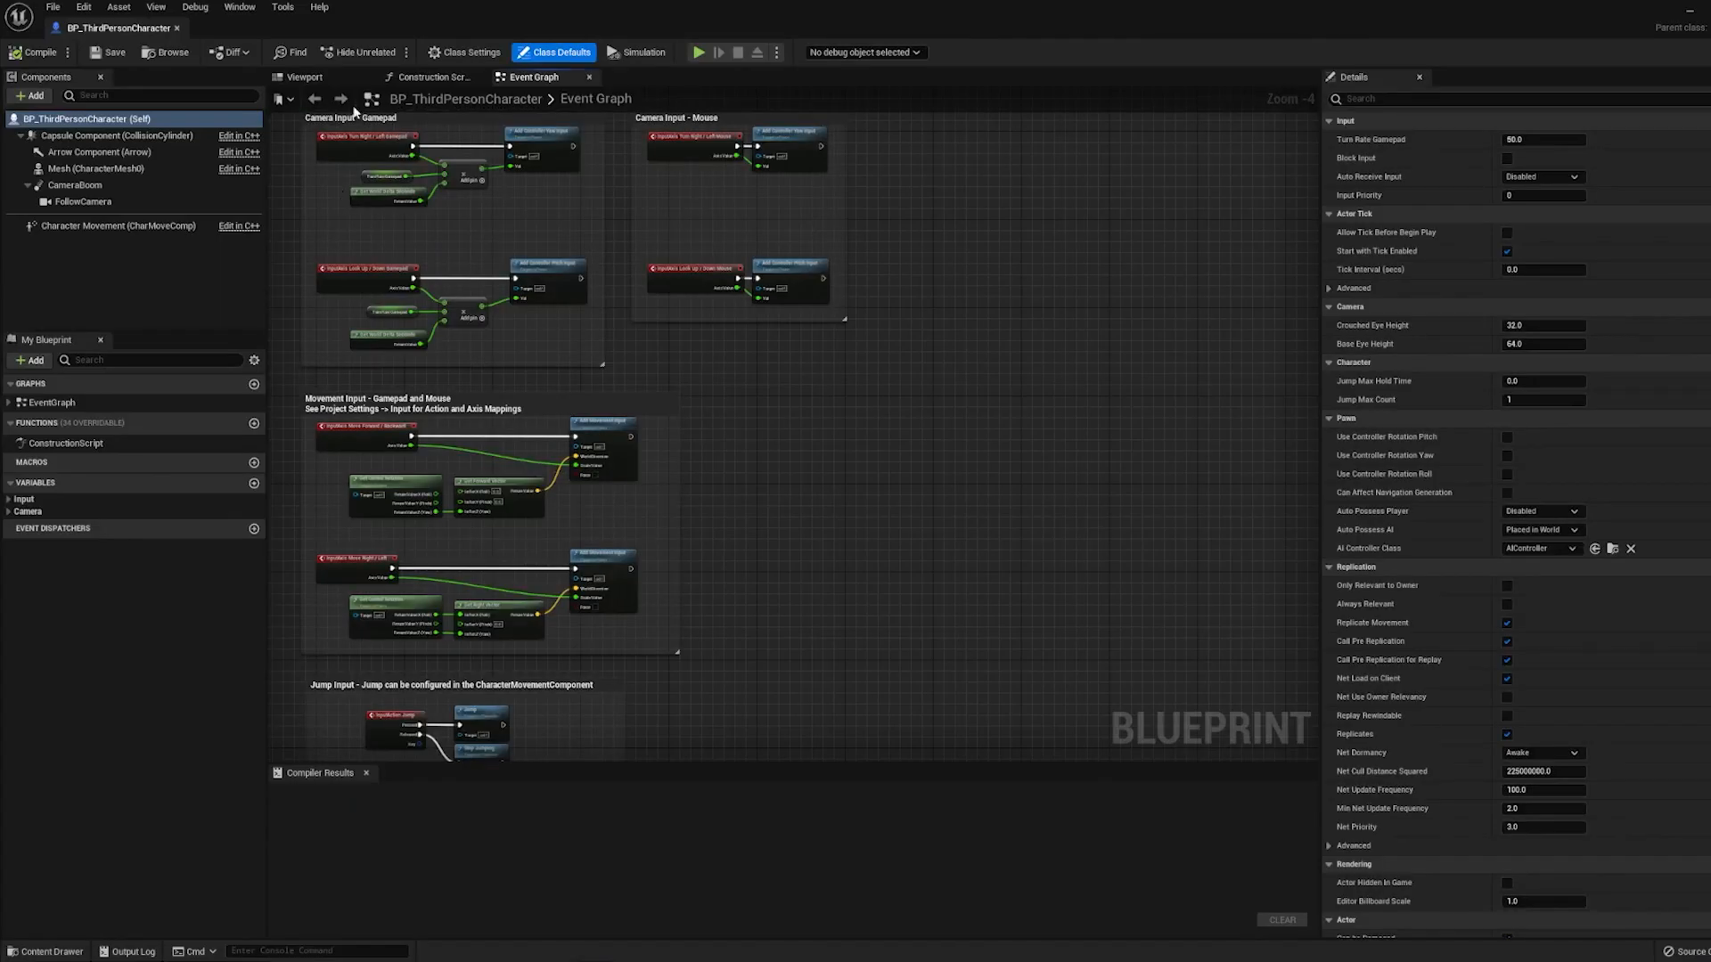
click(303, 77)
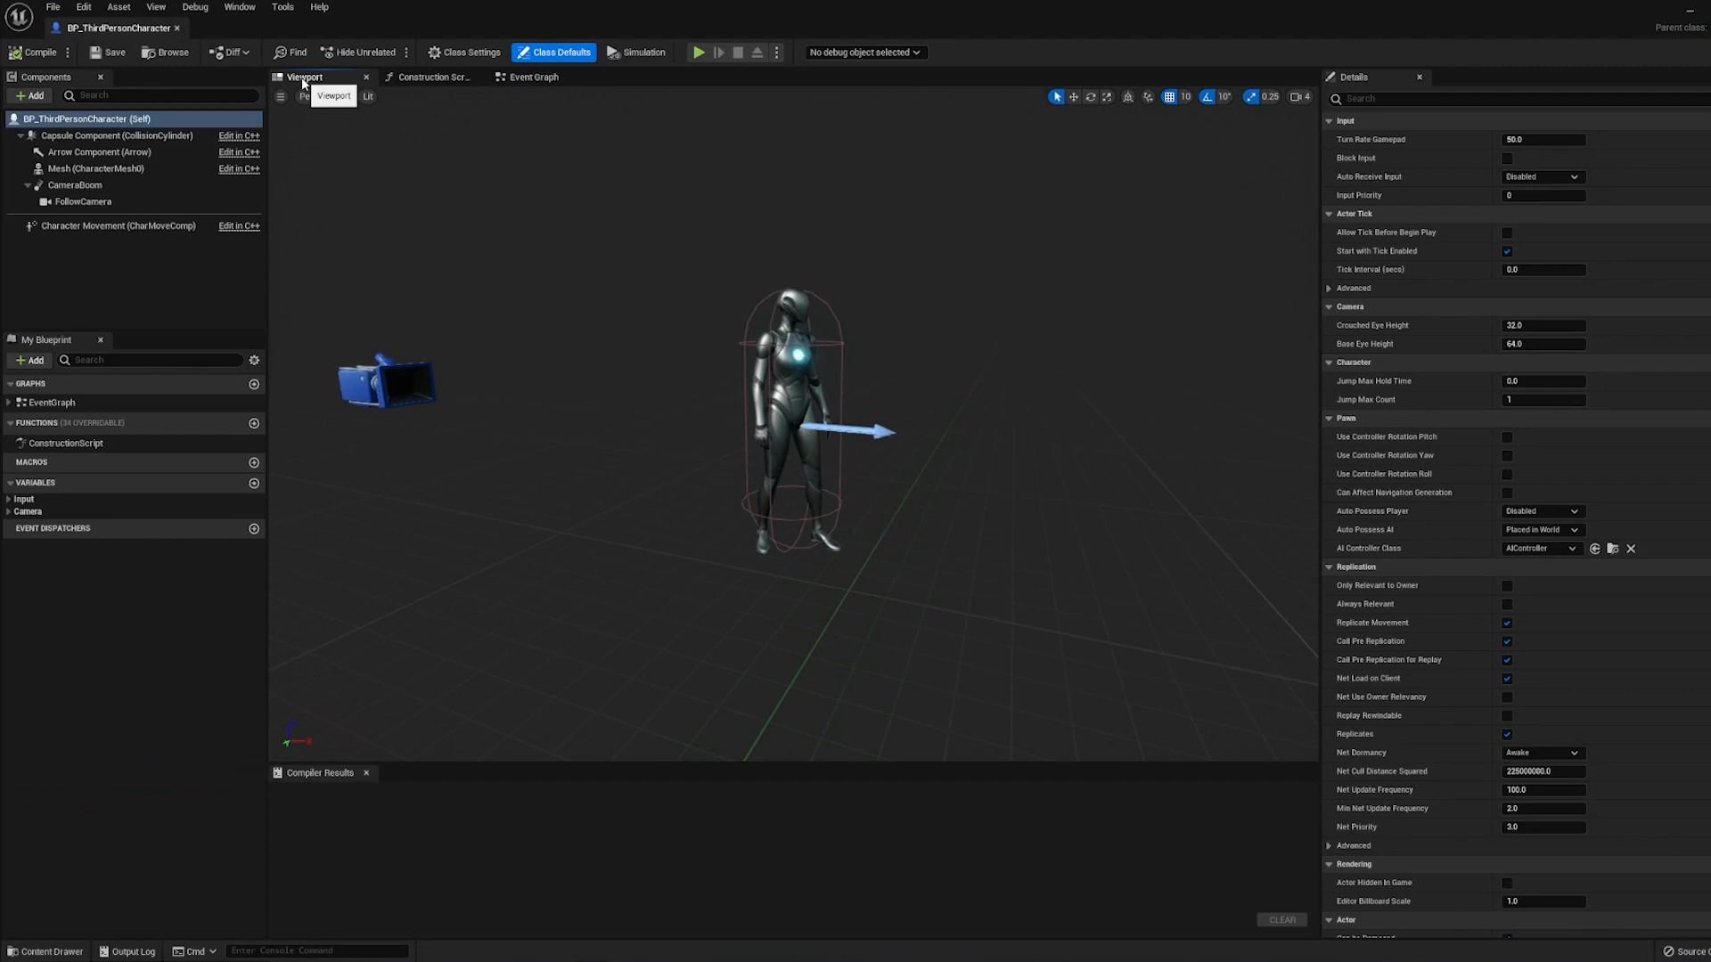
click(30, 96)
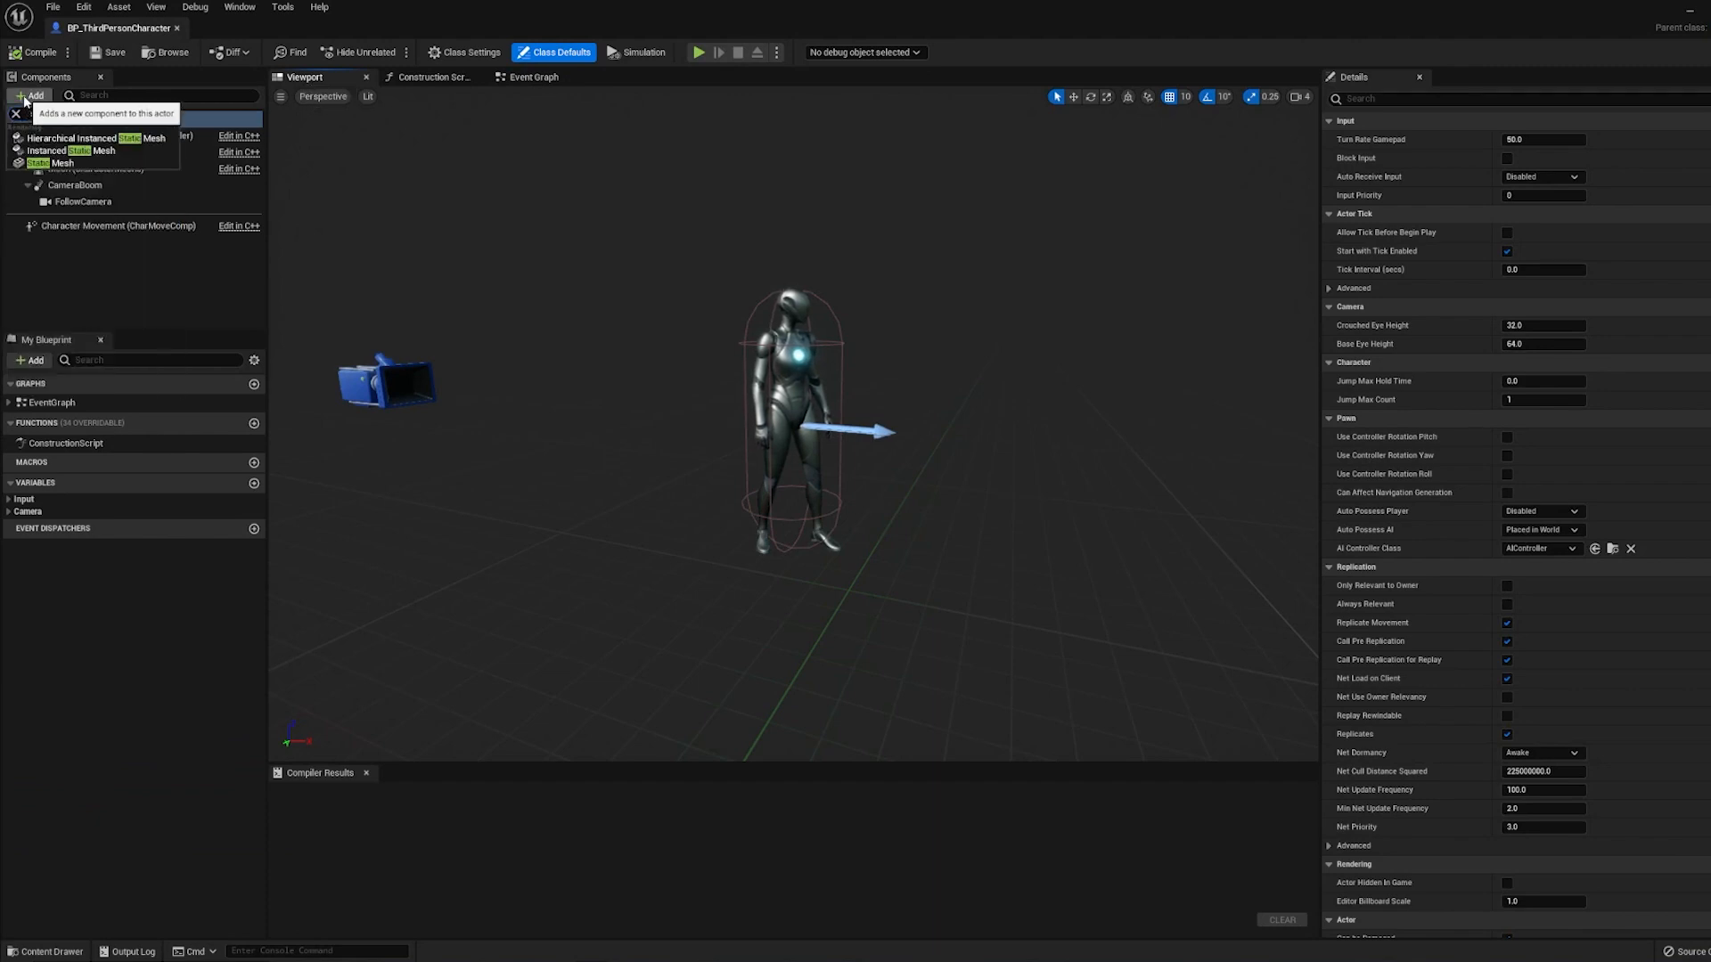
click(48, 163)
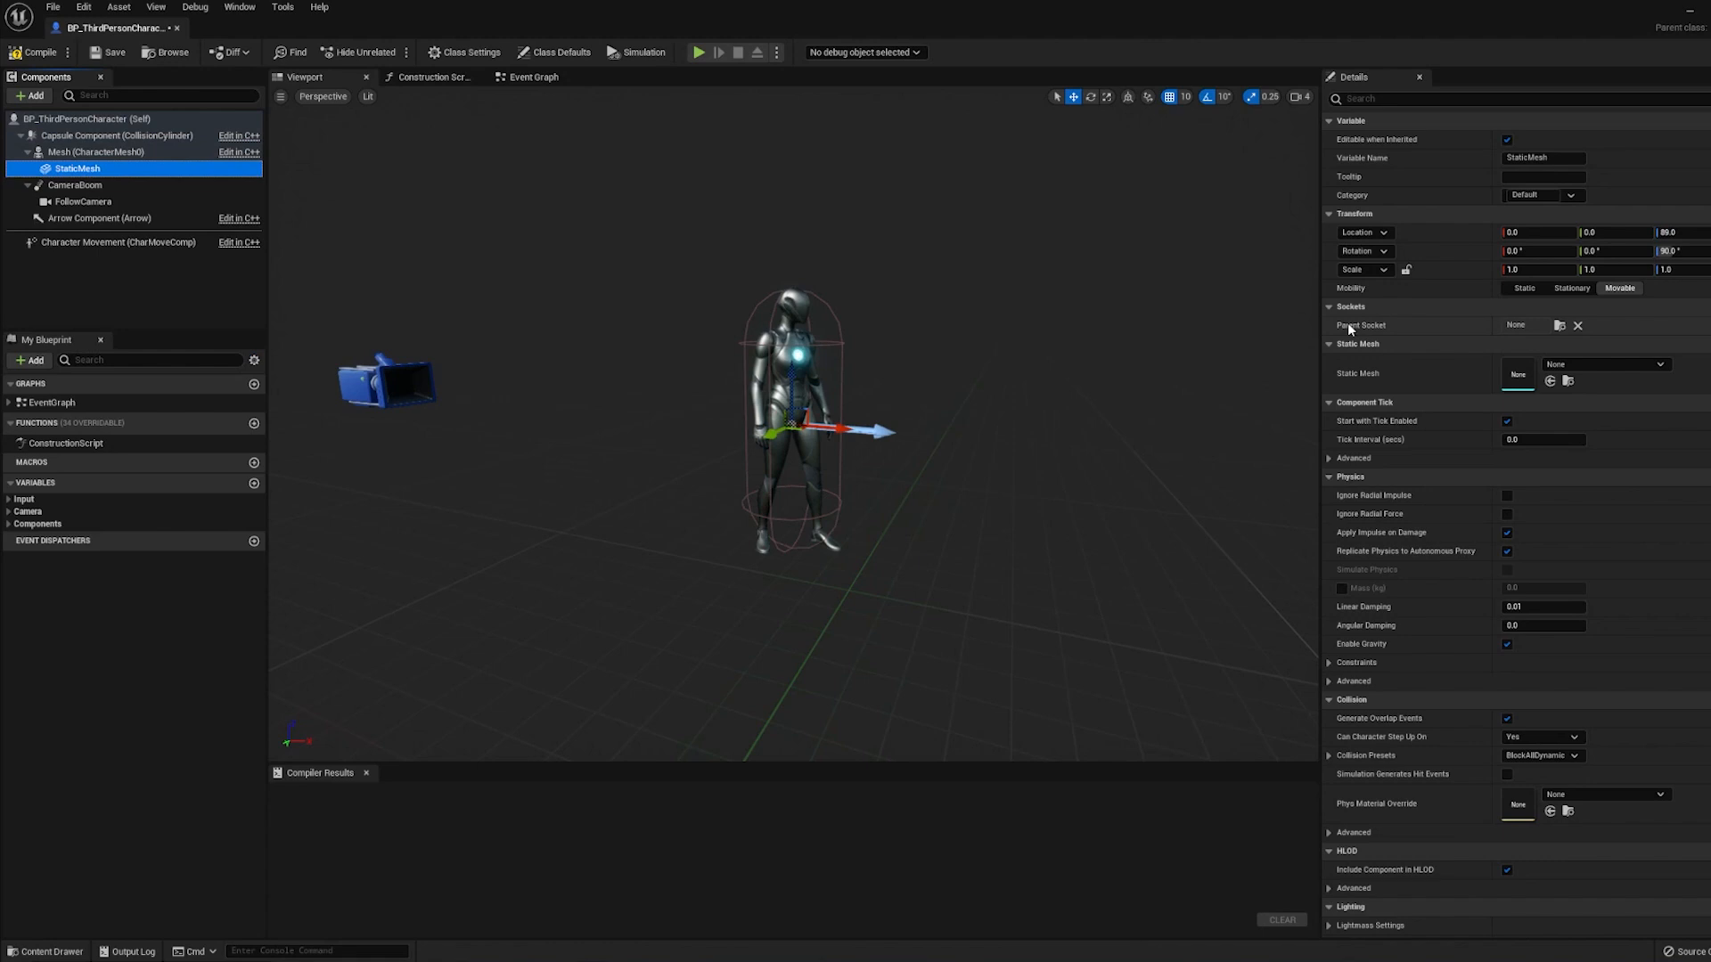
Parent the StaticMesh to WeaponSocket, then play the level to test the held sword.
click(1577, 326)
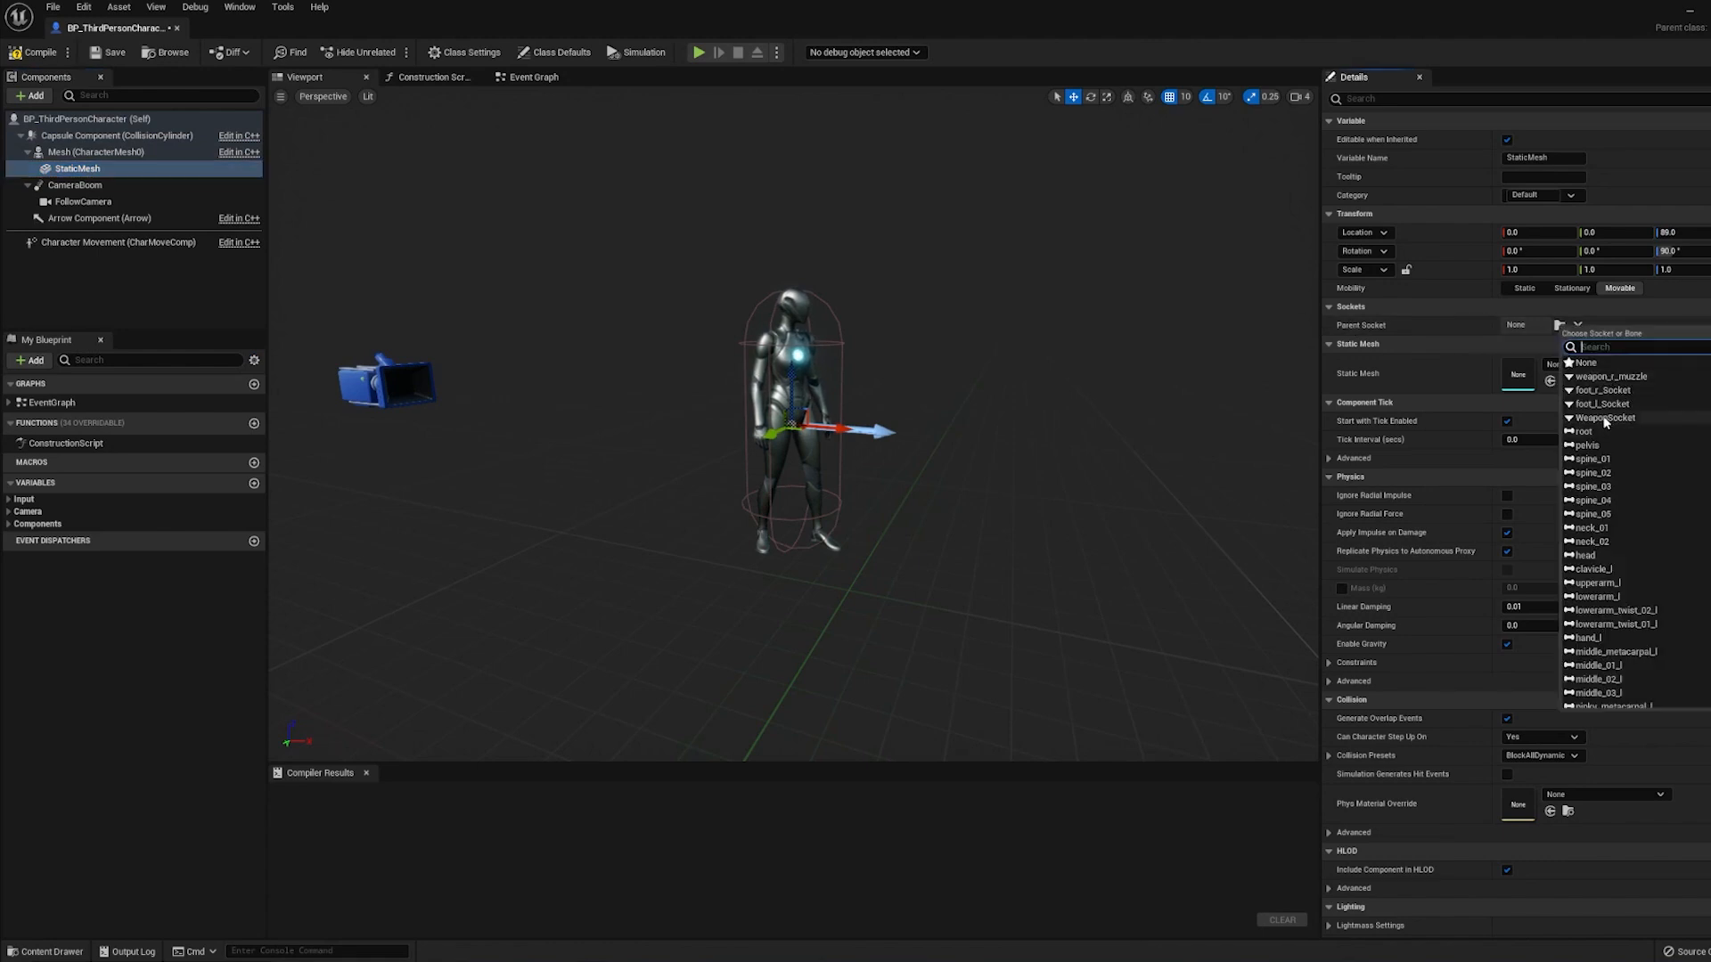
click(1603, 418)
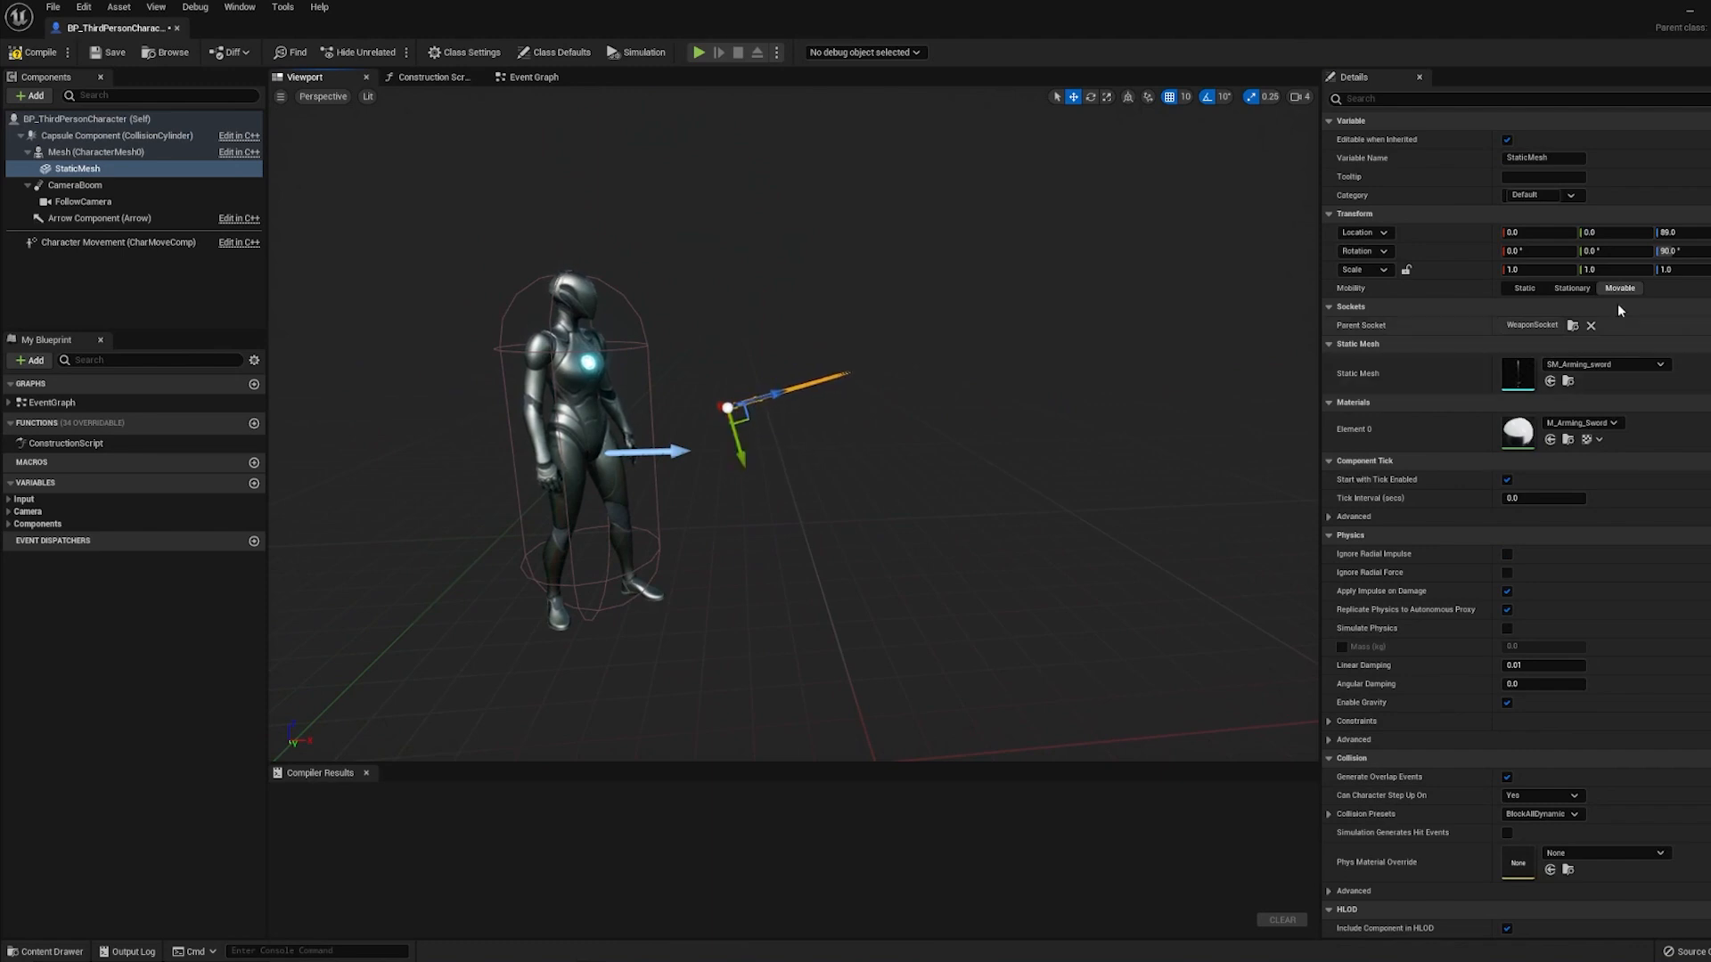
mouse_move(1670, 250)
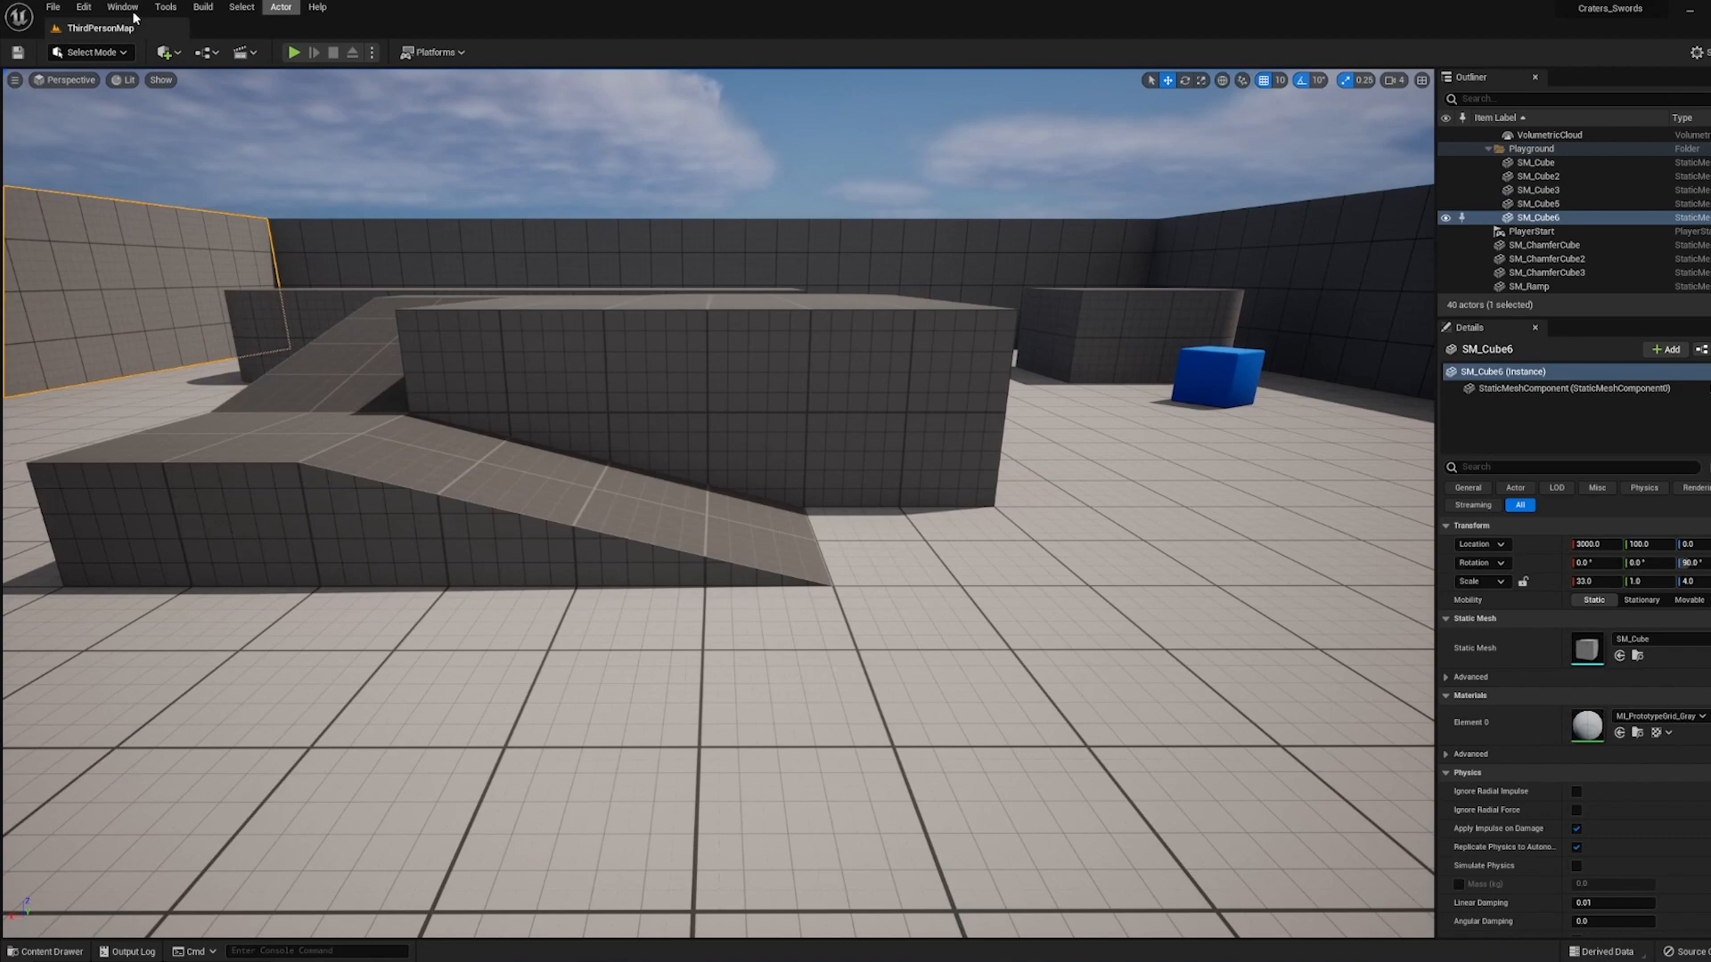
click(293, 52)
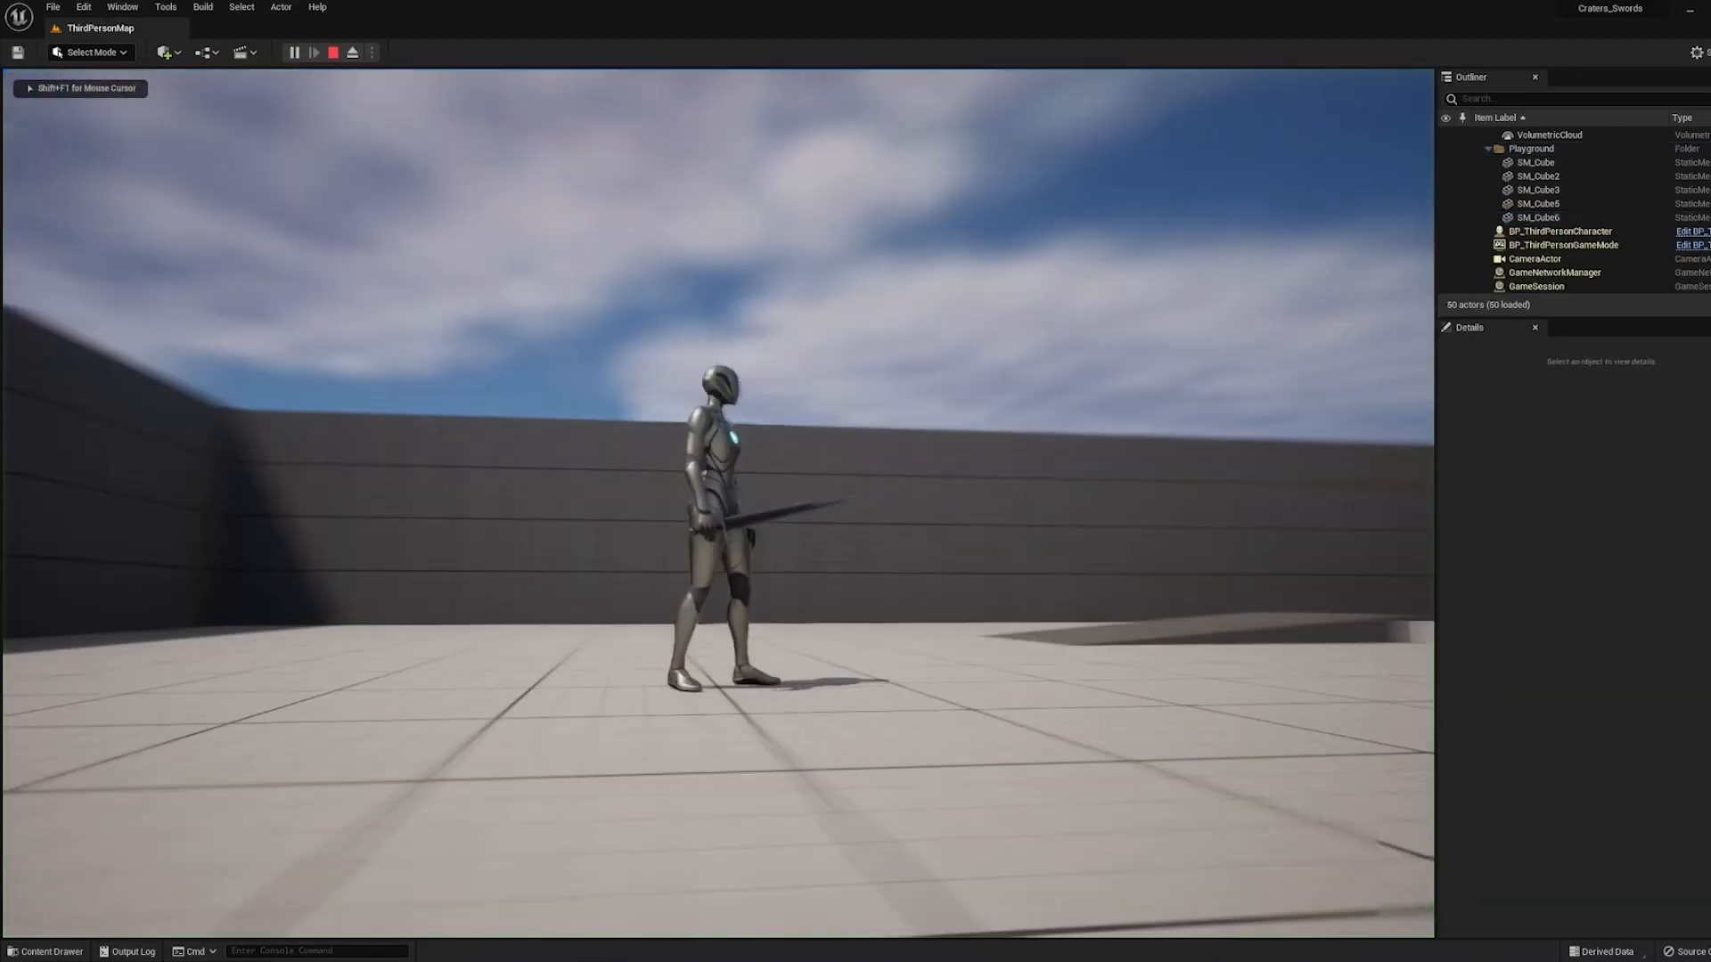